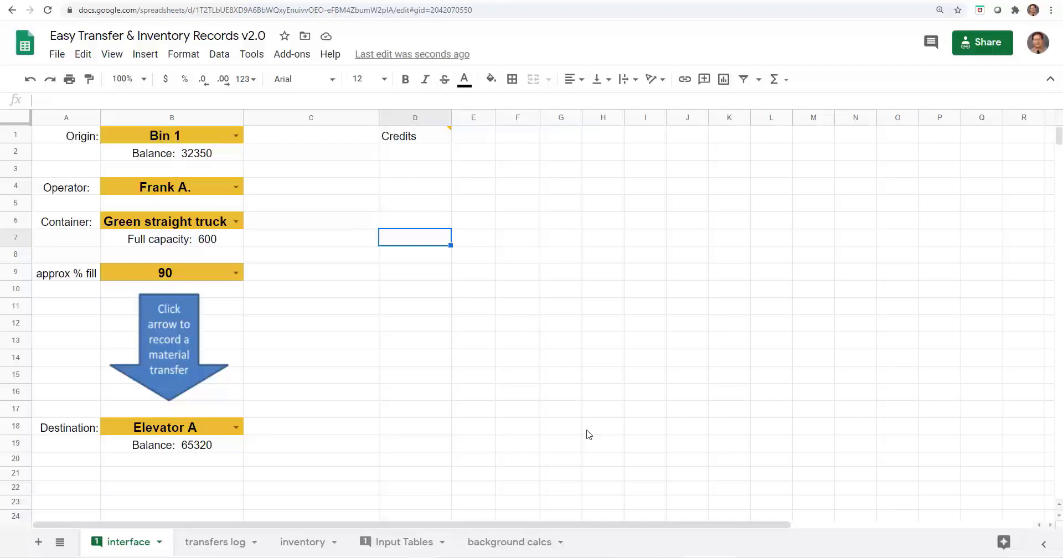
mouse_move(587, 378)
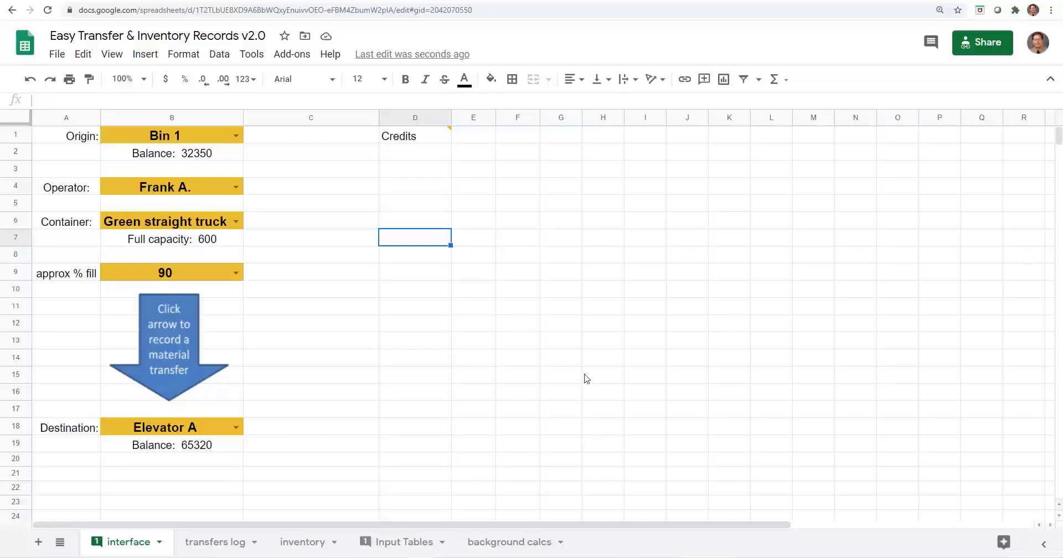
mouse_move(126, 117)
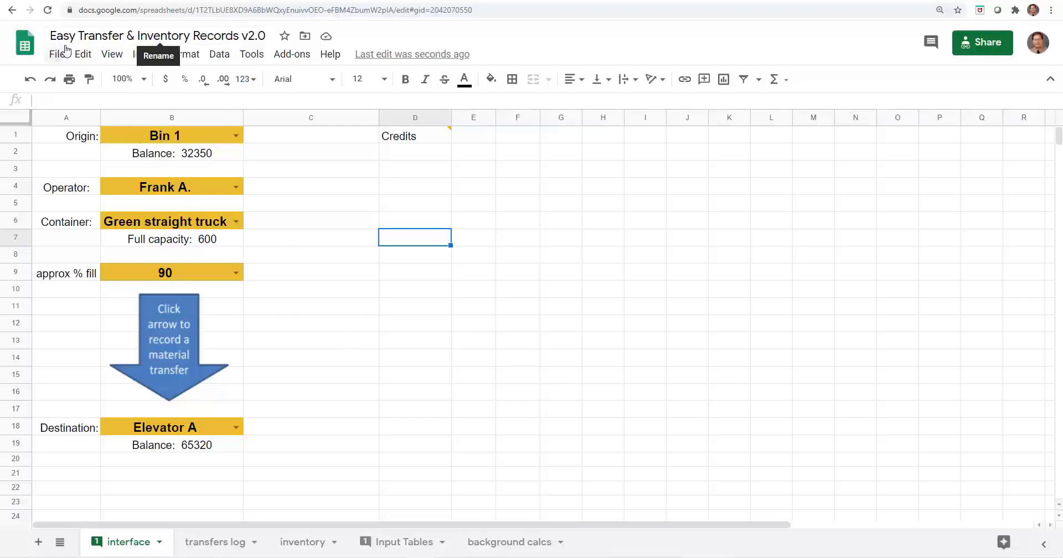
mouse_move(215, 55)
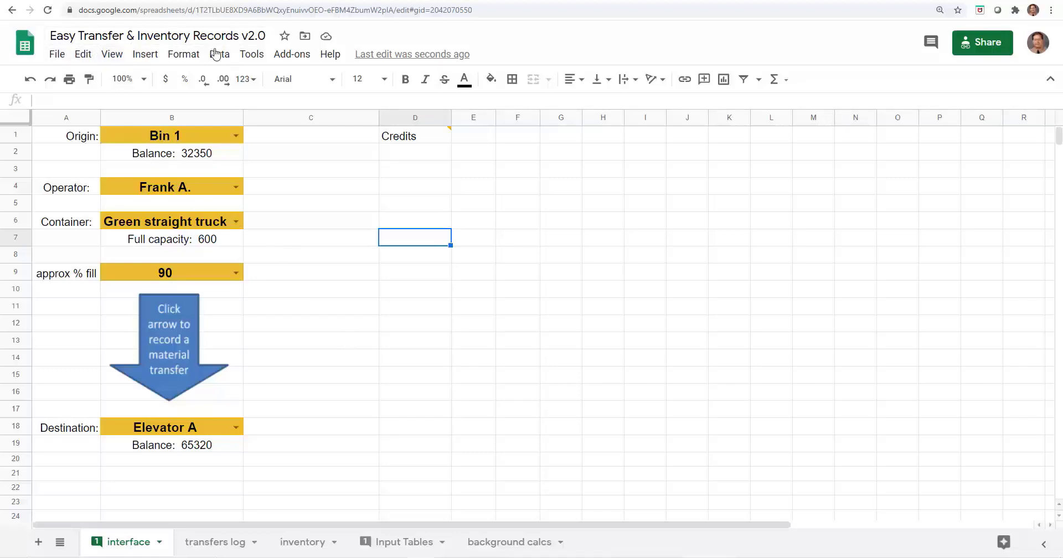
mouse_move(447, 342)
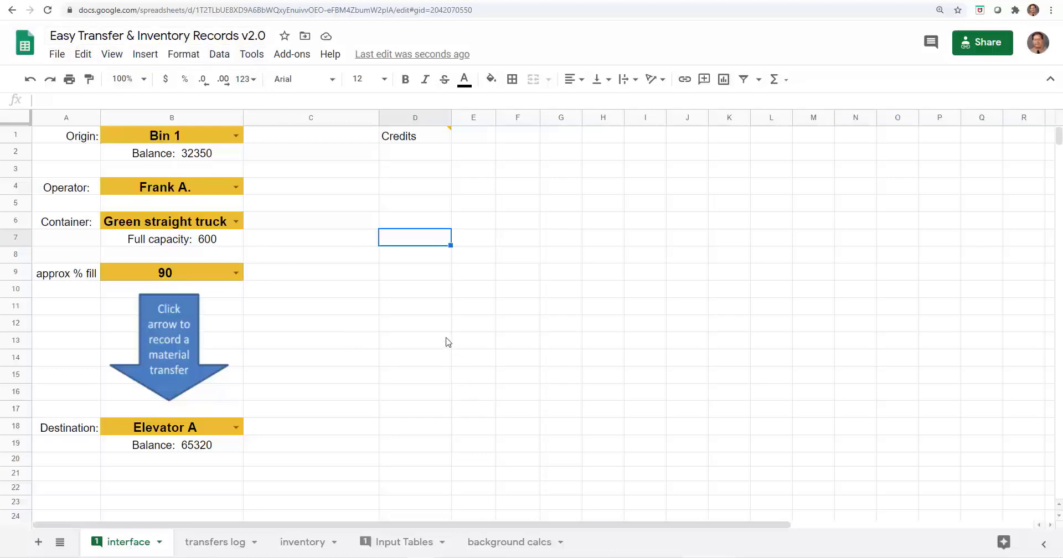
mouse_move(439, 413)
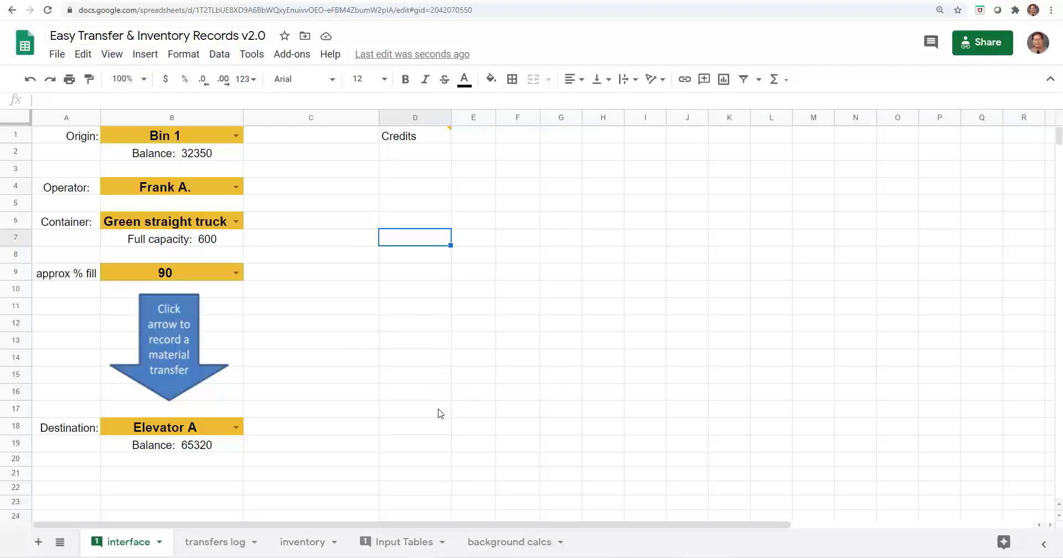
mouse_move(434, 423)
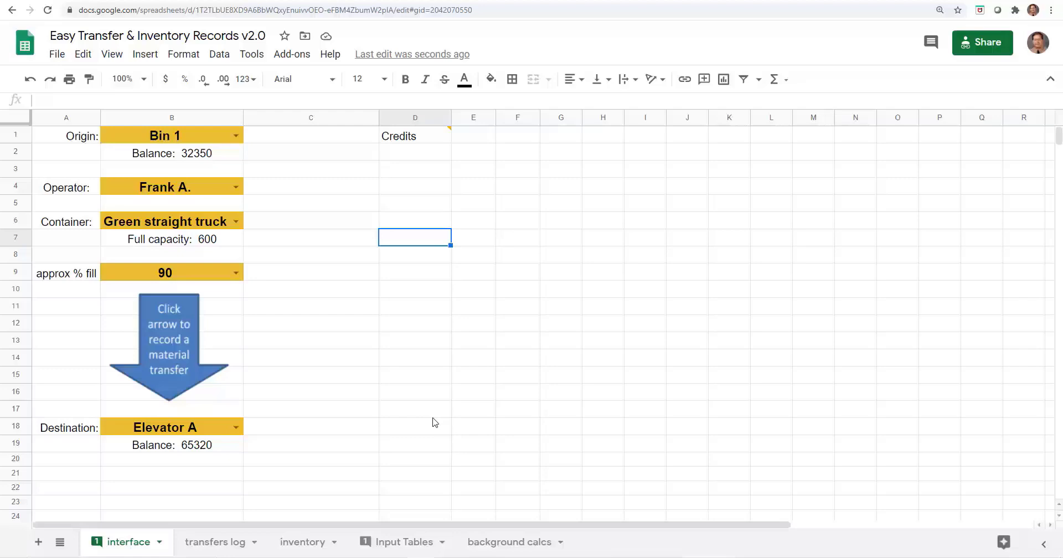
mouse_move(384, 314)
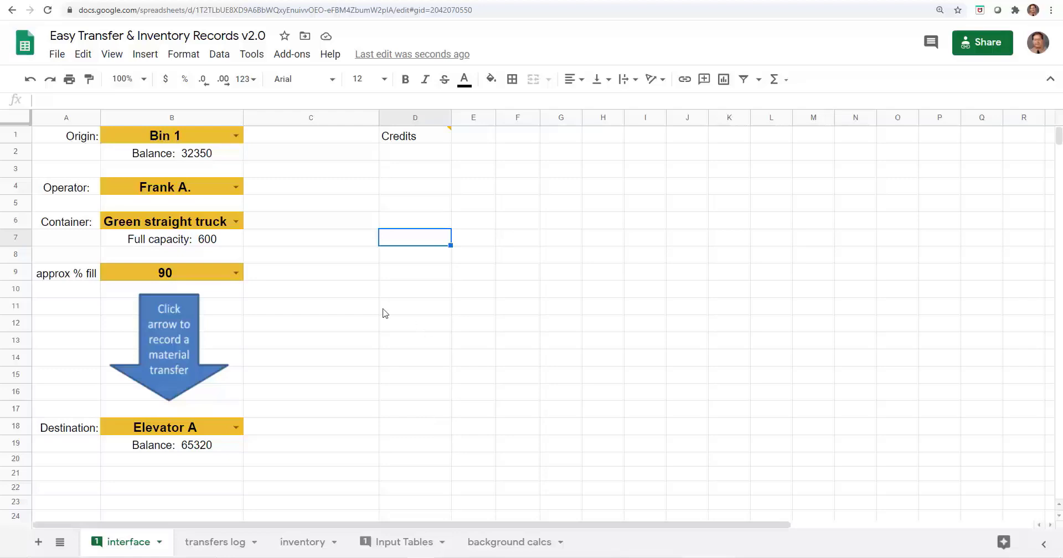
mouse_move(361, 314)
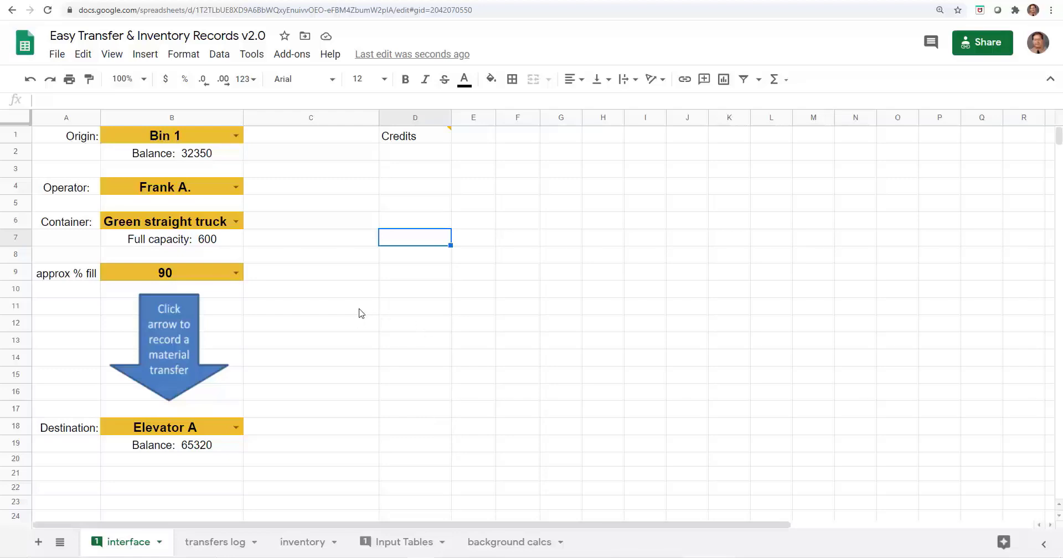
mouse_move(365, 303)
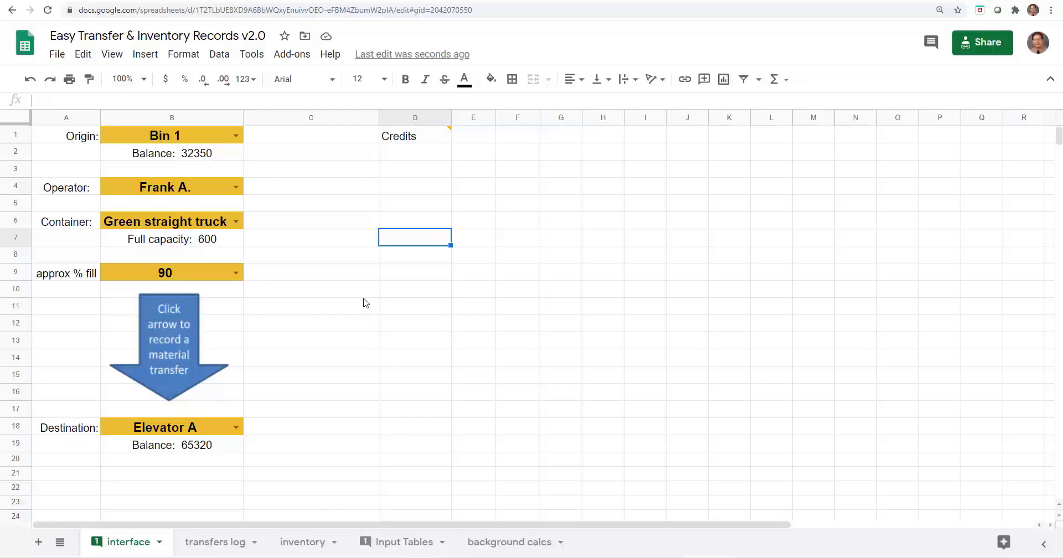
mouse_move(370, 300)
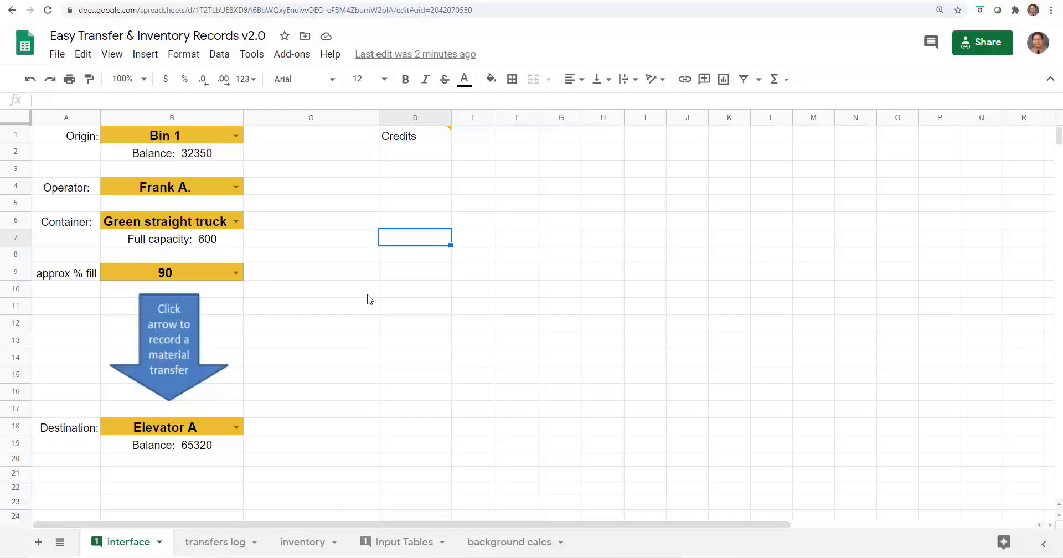
mouse_move(360, 299)
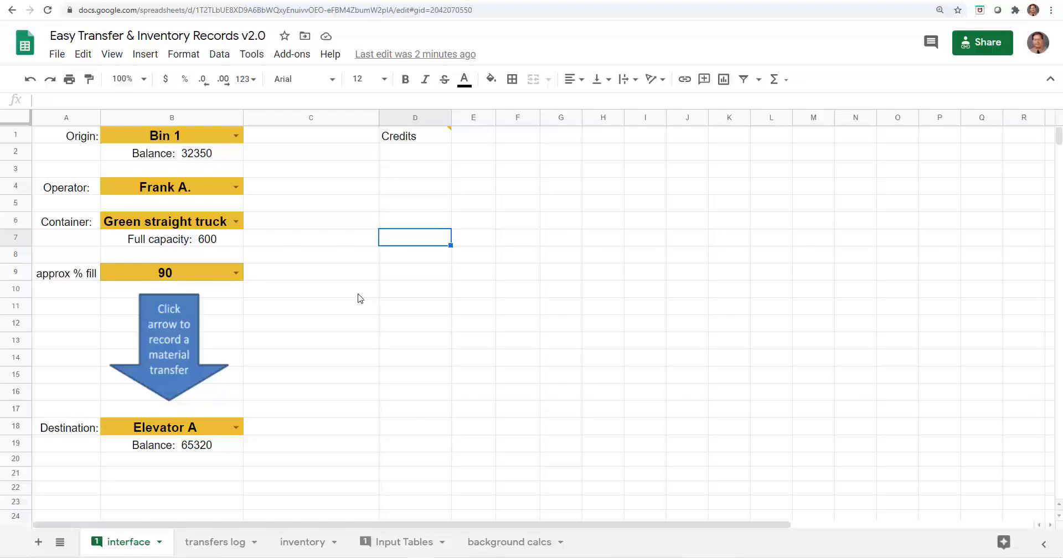
mouse_move(365, 298)
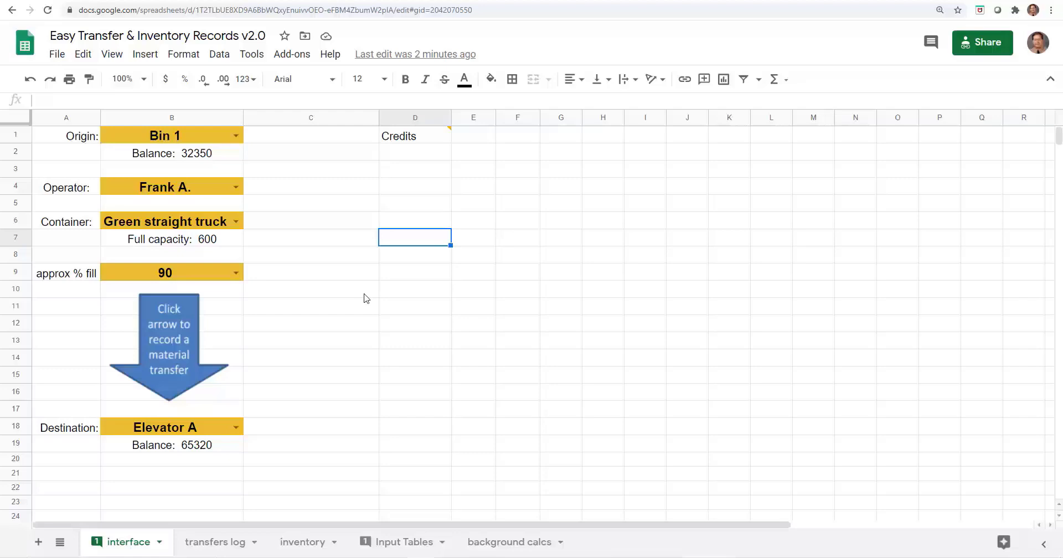
mouse_move(341, 297)
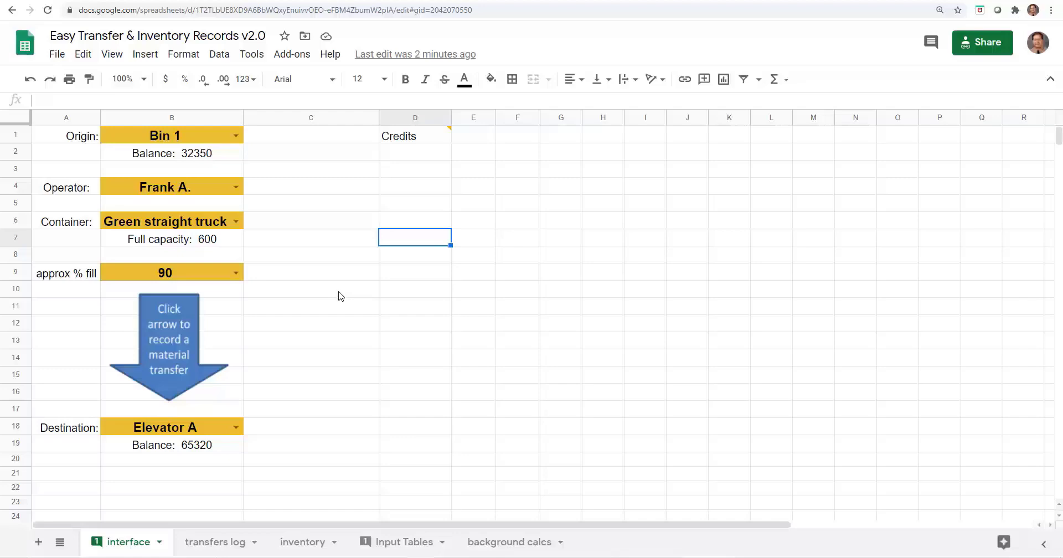
mouse_move(337, 304)
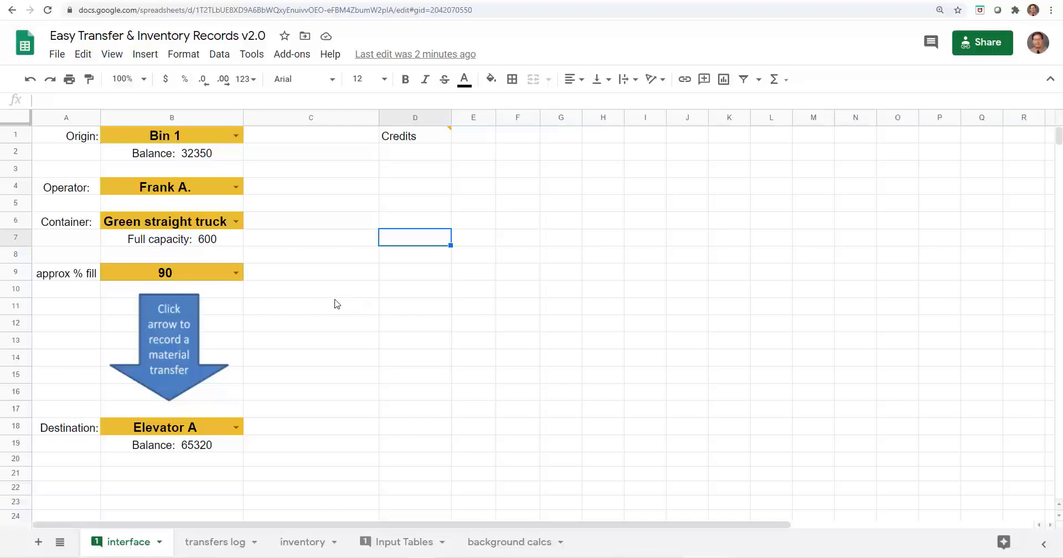
mouse_move(235, 135)
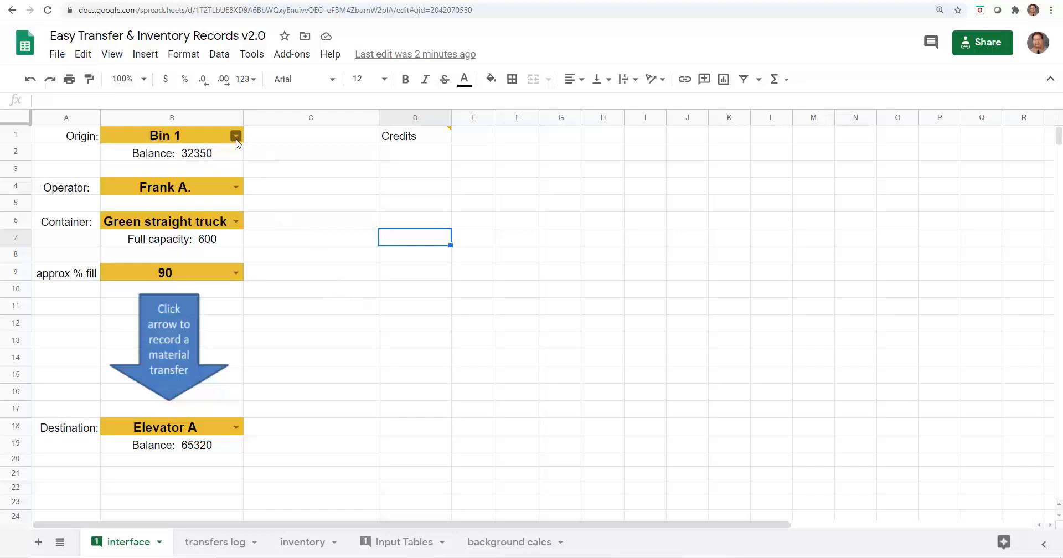
Step: Fill the form dropdowns: Silo 2, Aaron, Center-unload trailer, 100% fill, Elevator B
left_click(235, 136)
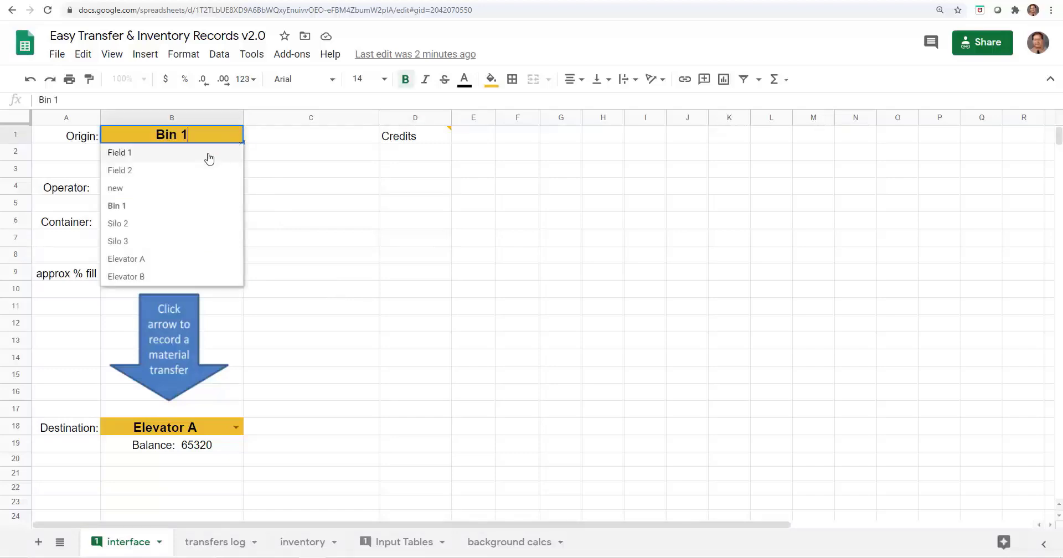
left_click(118, 223)
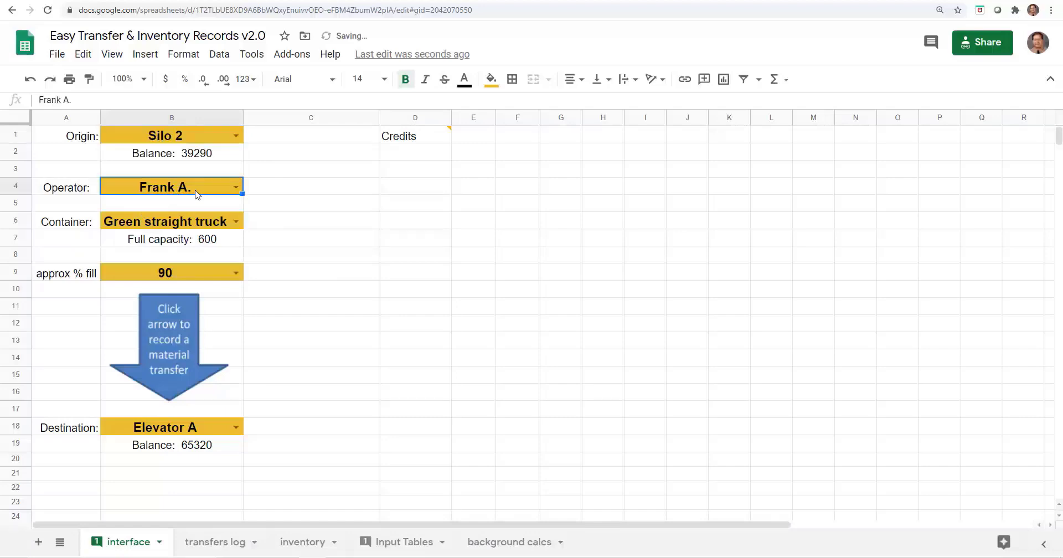
left_click(236, 187)
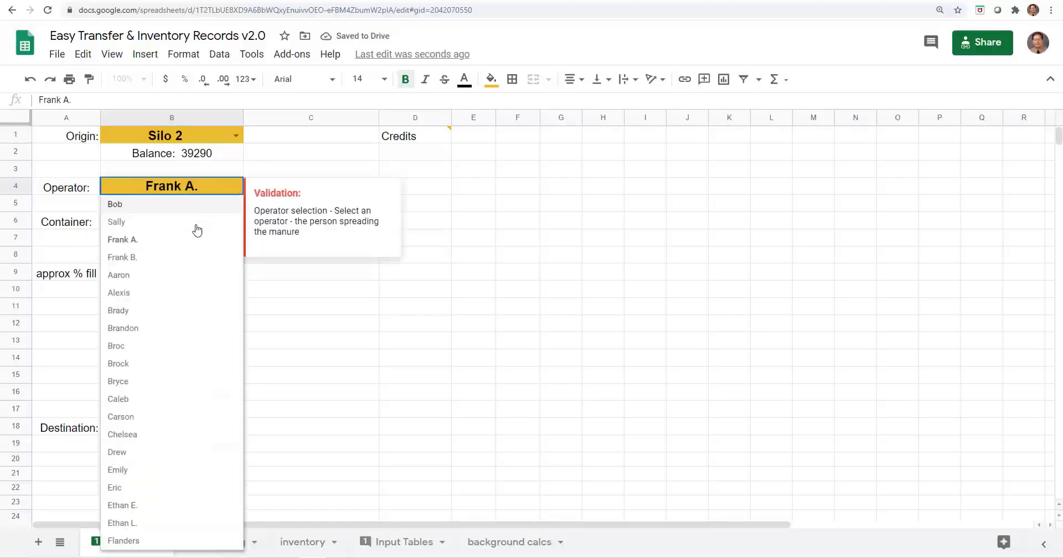
left_click(119, 275)
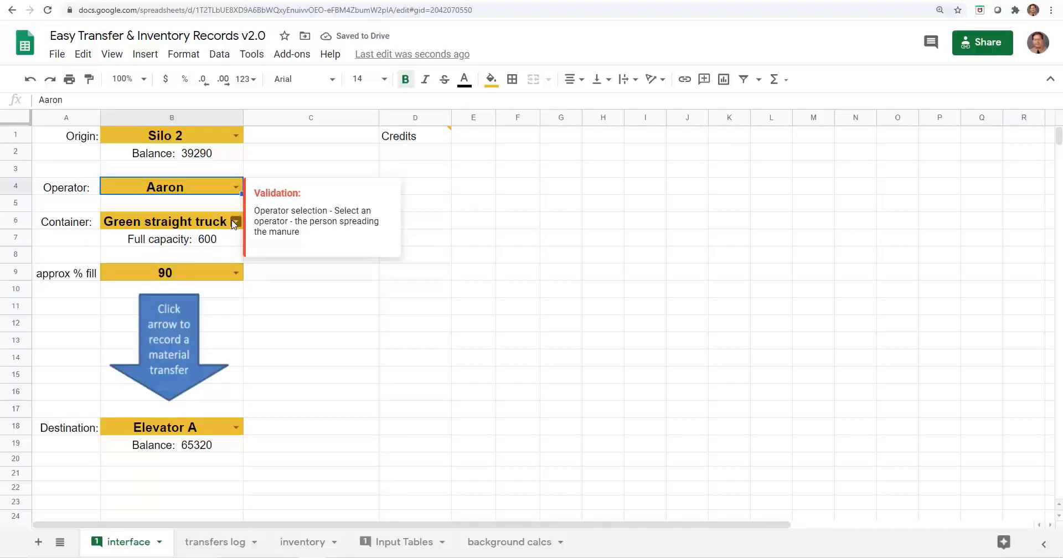
left_click(235, 221)
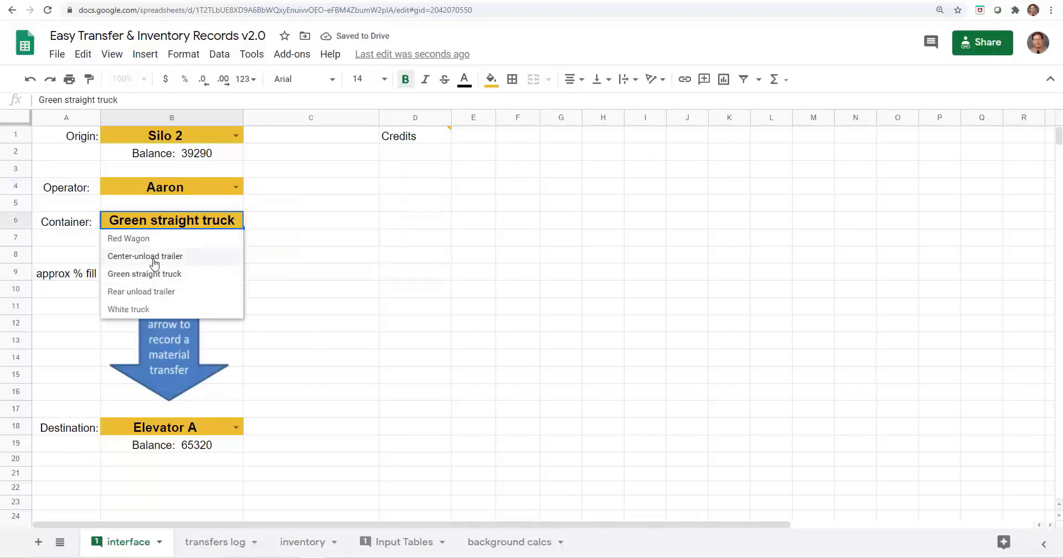
left_click(145, 256)
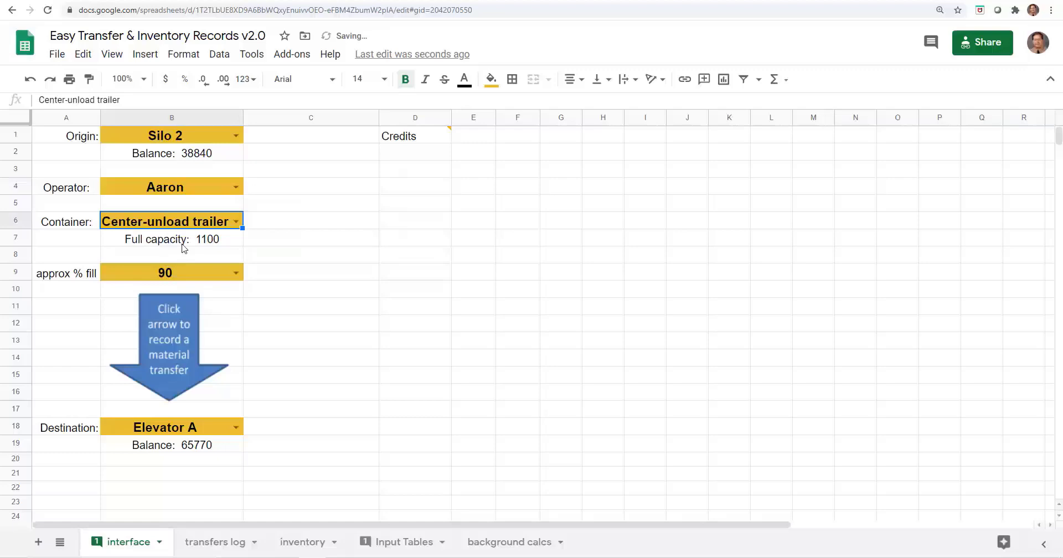
left_click(165, 273)
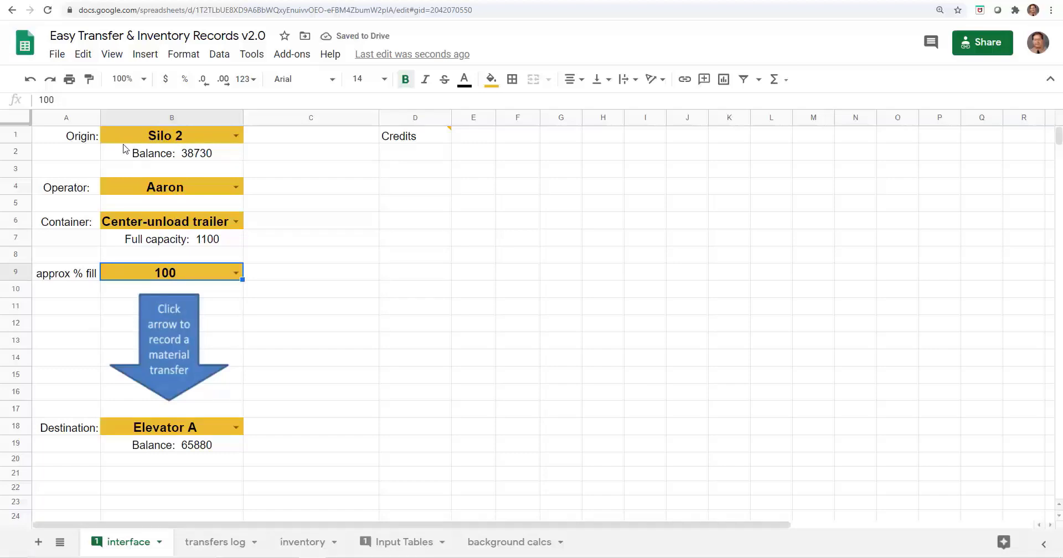
mouse_move(165, 272)
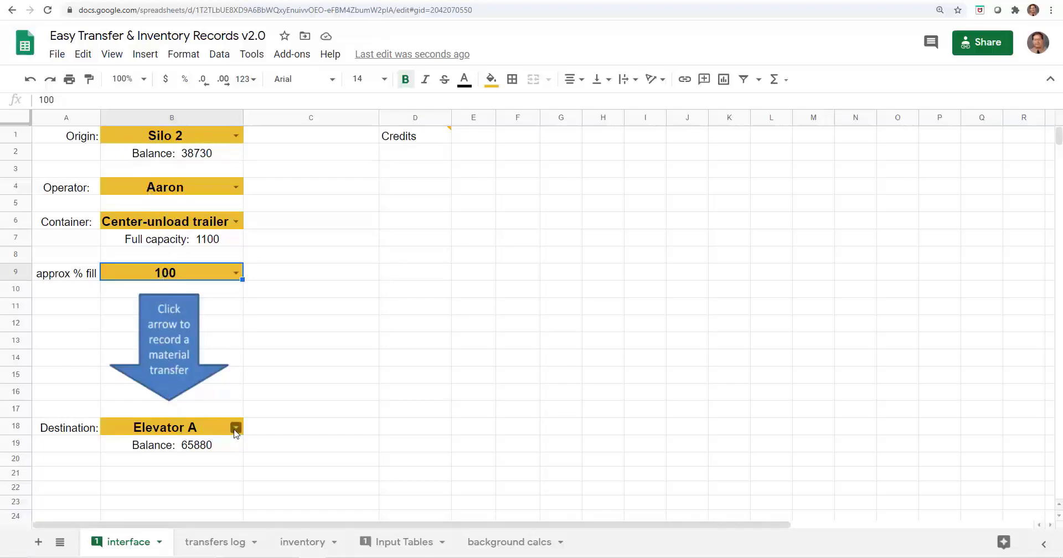
left_click(235, 428)
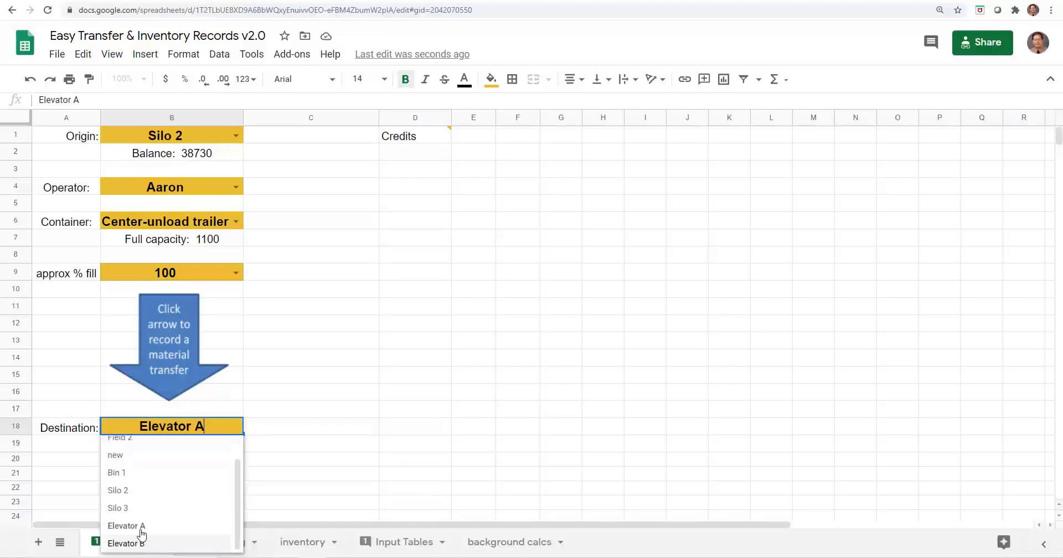
left_click(126, 543)
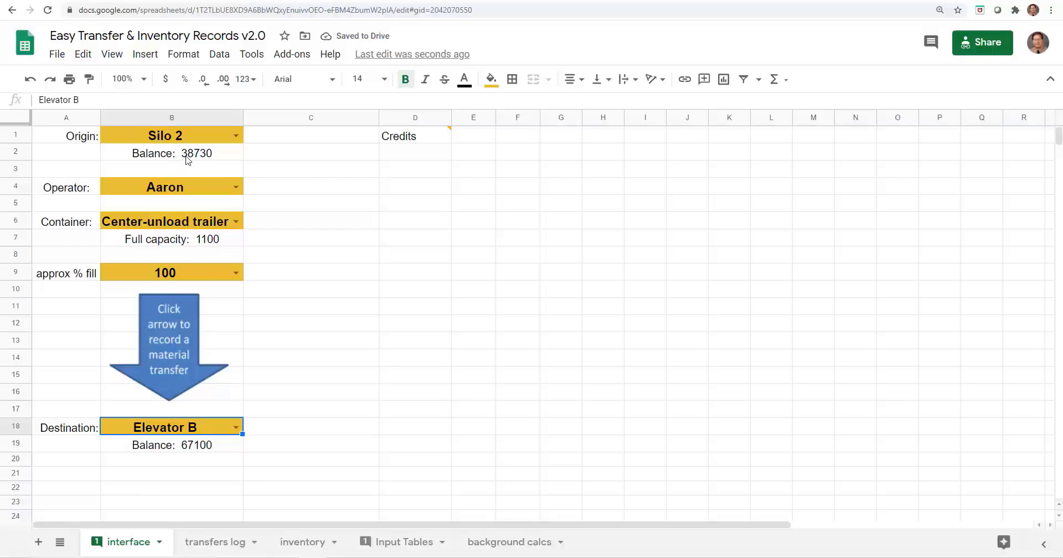
mouse_move(196, 250)
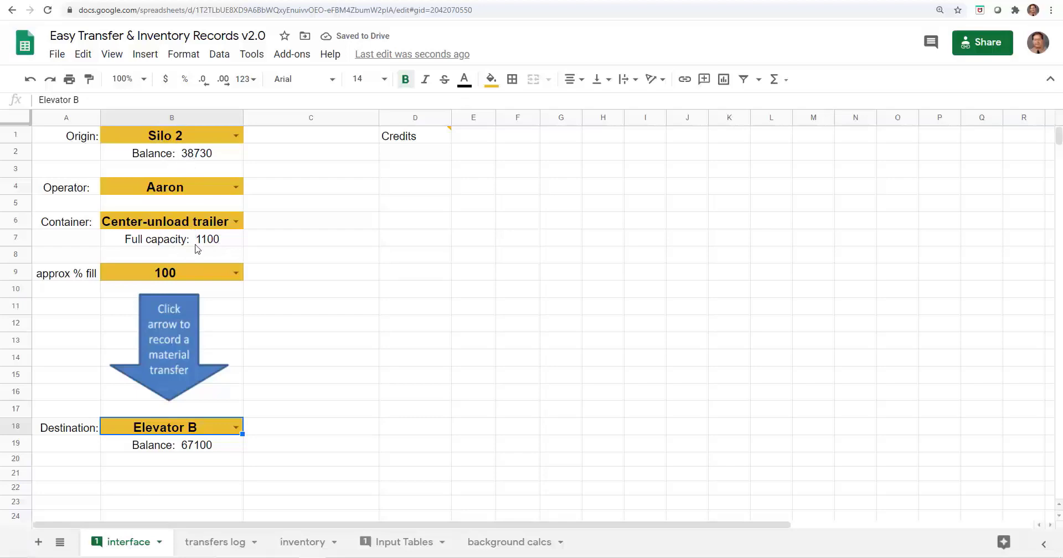
mouse_move(189, 340)
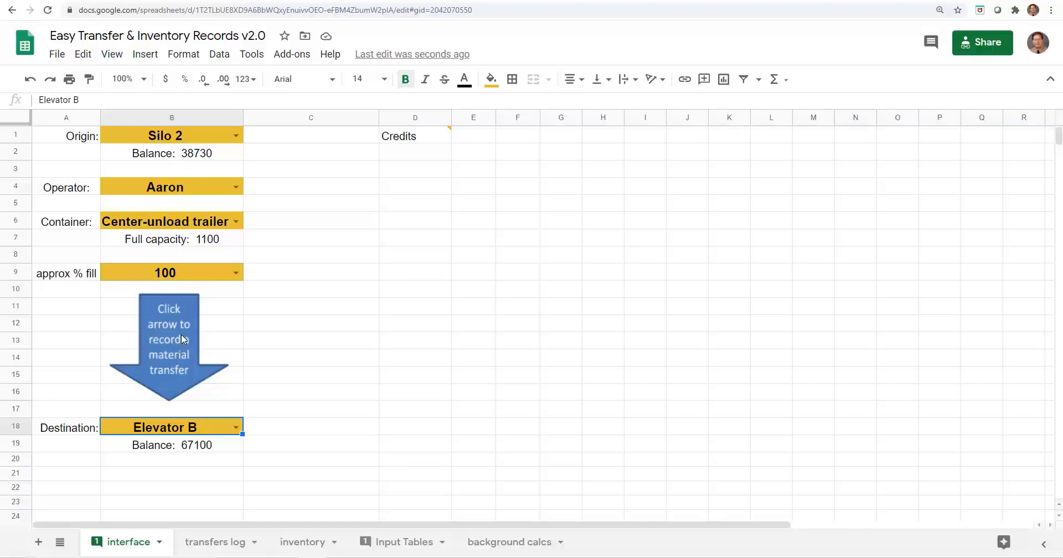
mouse_move(181, 344)
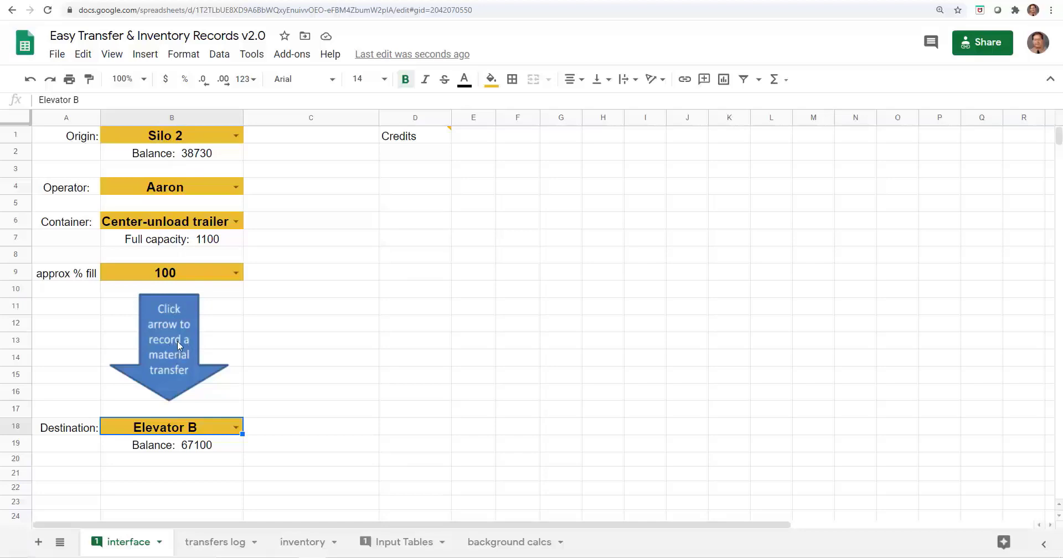
mouse_move(170, 341)
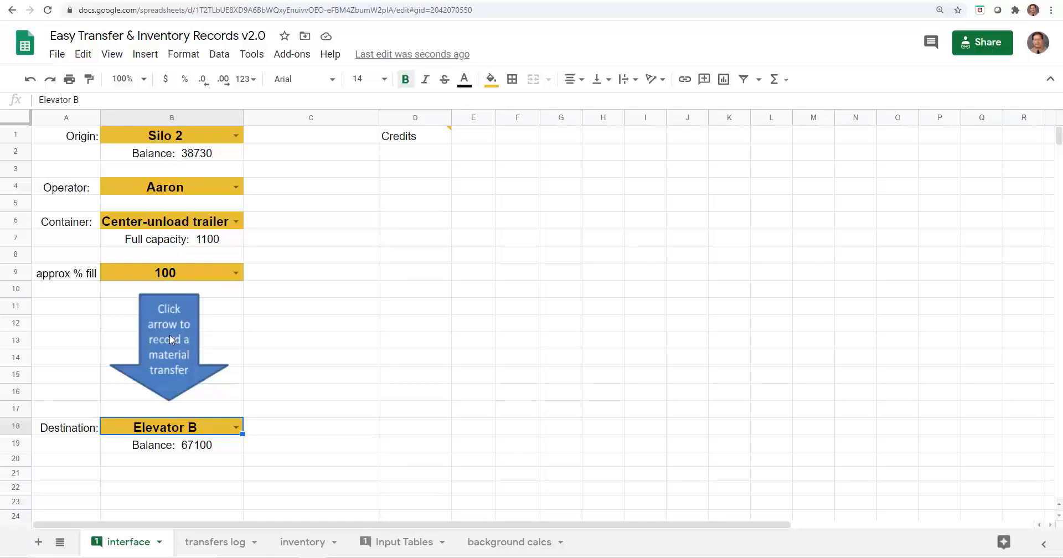
Step: Confirm the Silo 2 to Elevator B transfer with the green Confirm transfer shape
left_click(170, 353)
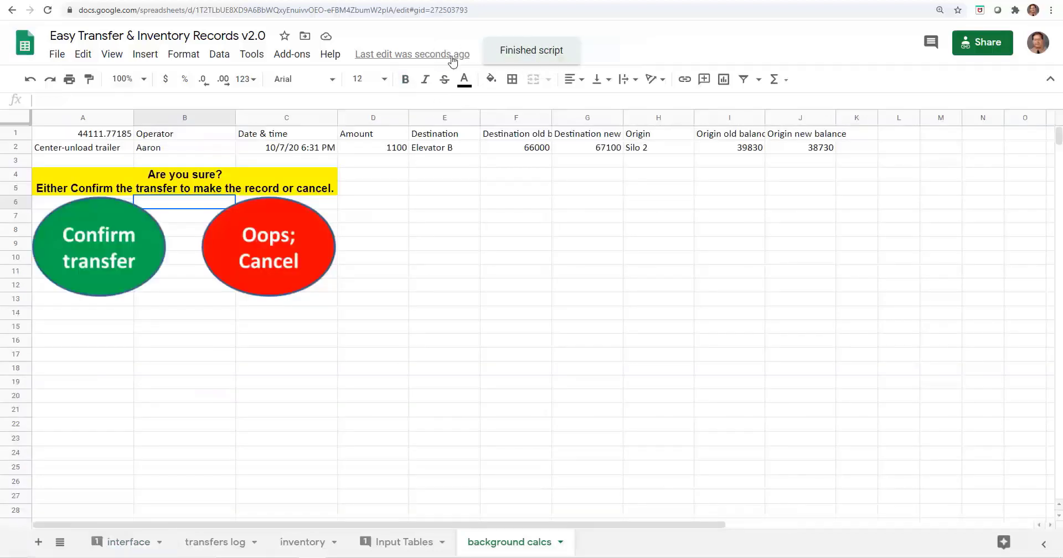
mouse_move(218, 256)
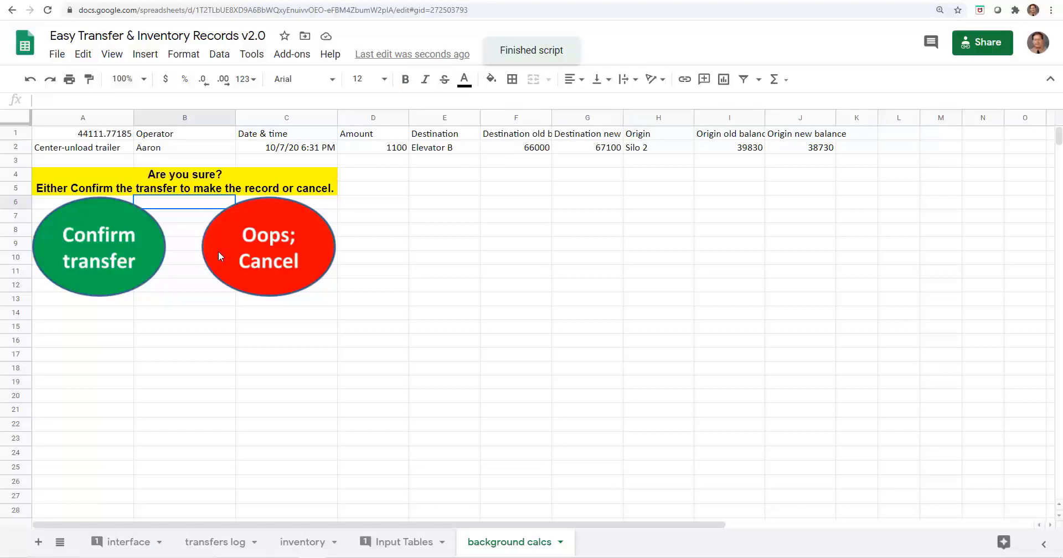
mouse_move(229, 265)
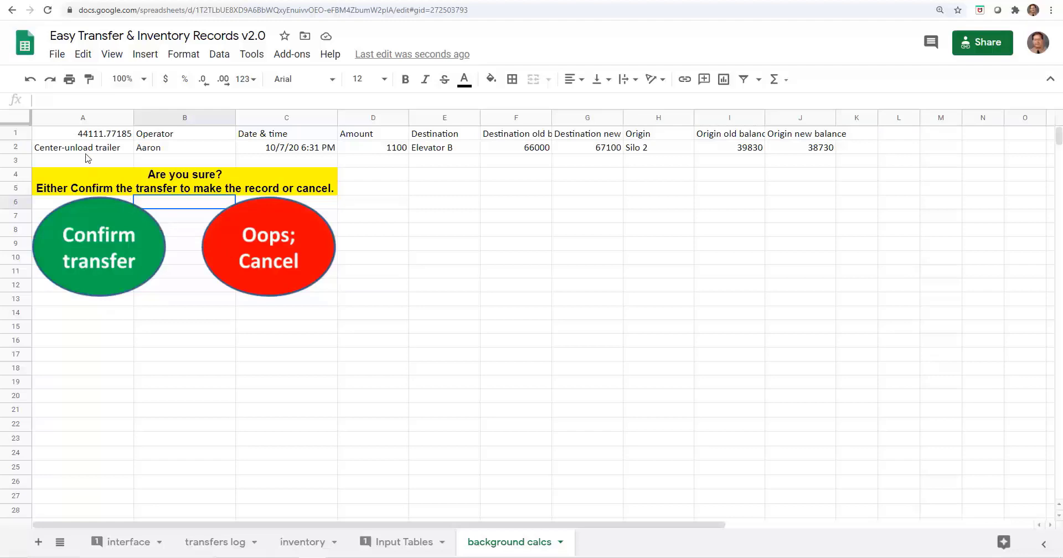
mouse_move(618, 175)
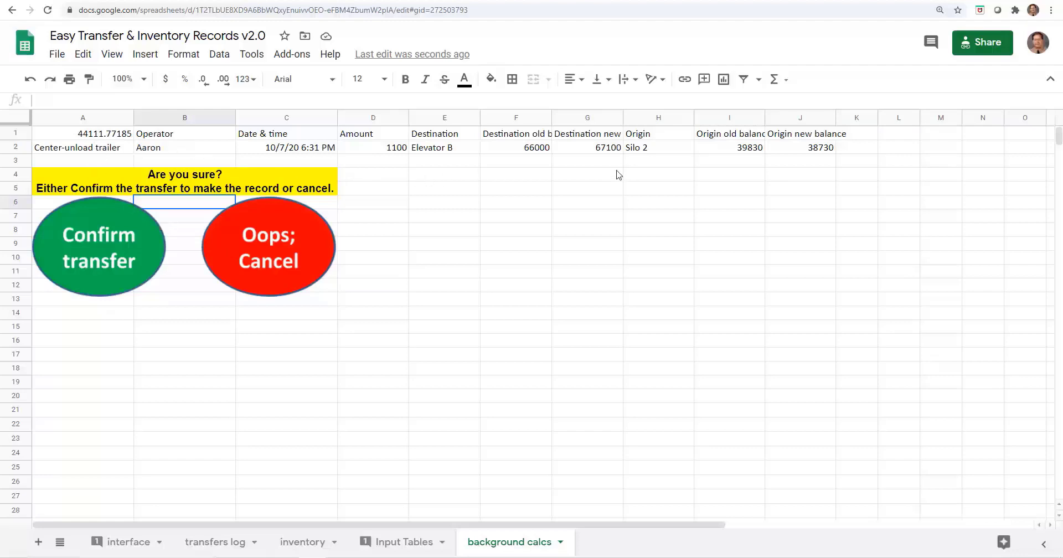
mouse_move(275, 262)
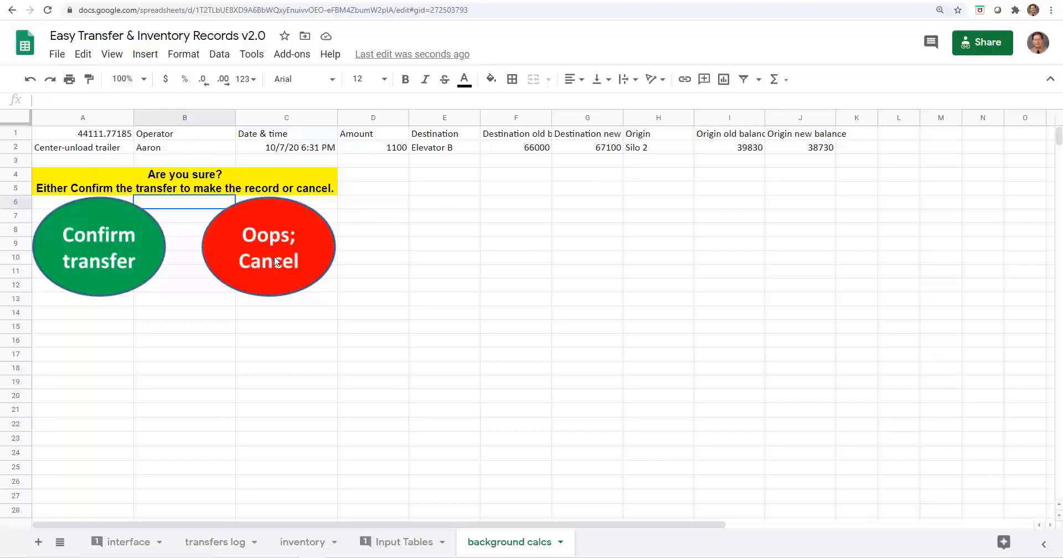
mouse_move(200, 268)
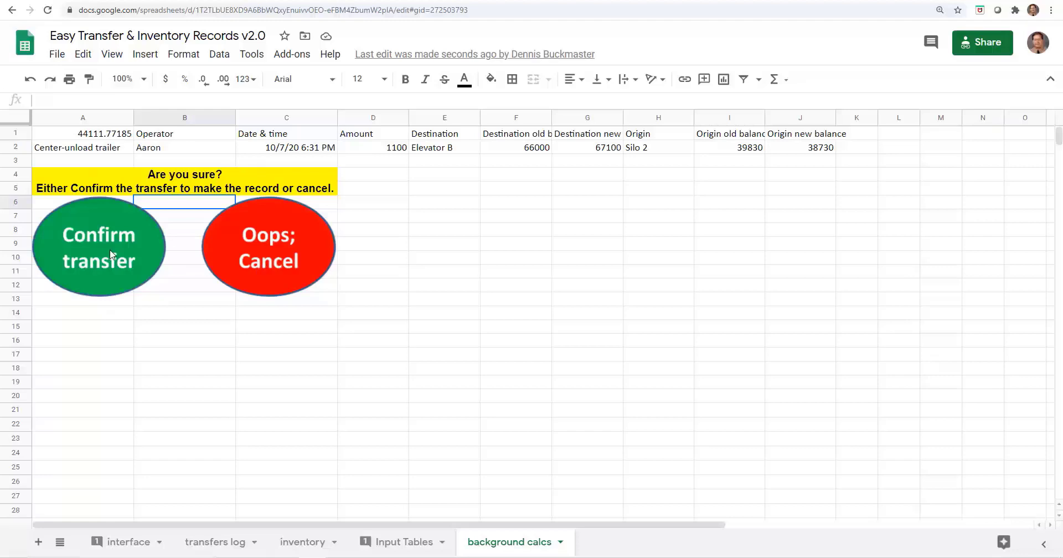
left_click(98, 245)
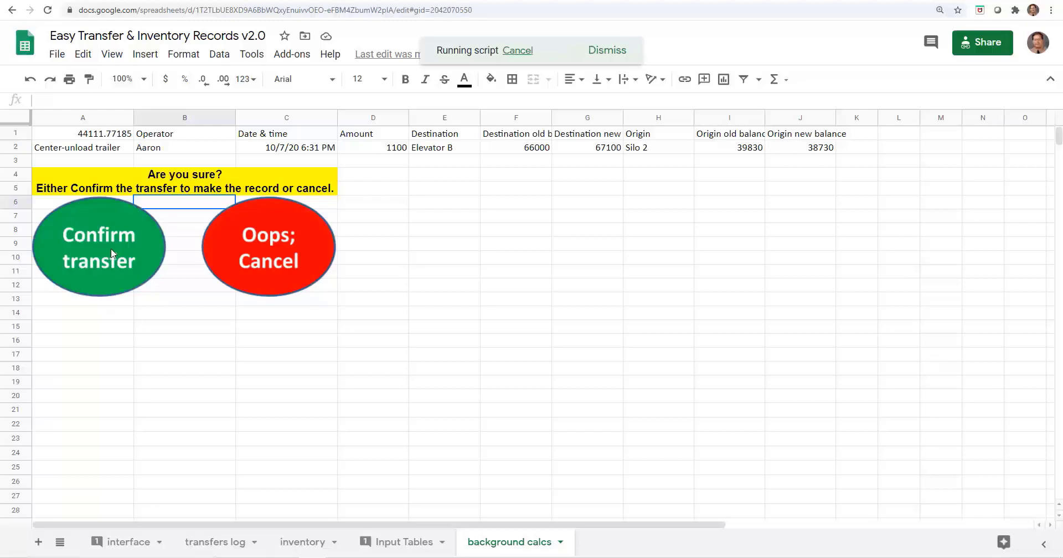
left_click(98, 244)
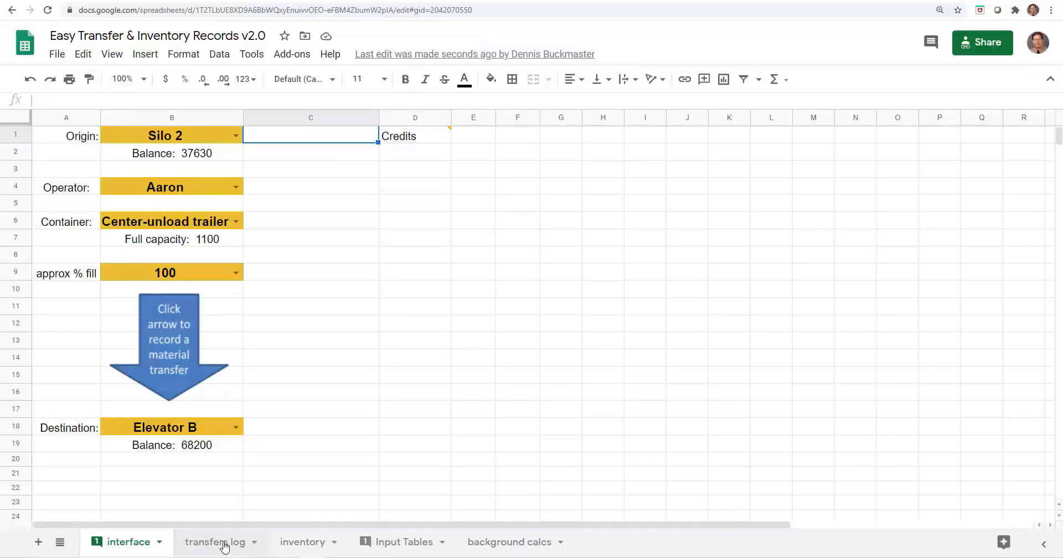
Step: Switch to the transfers log to see Aaron's 1100 transfer at the top
left_click(215, 542)
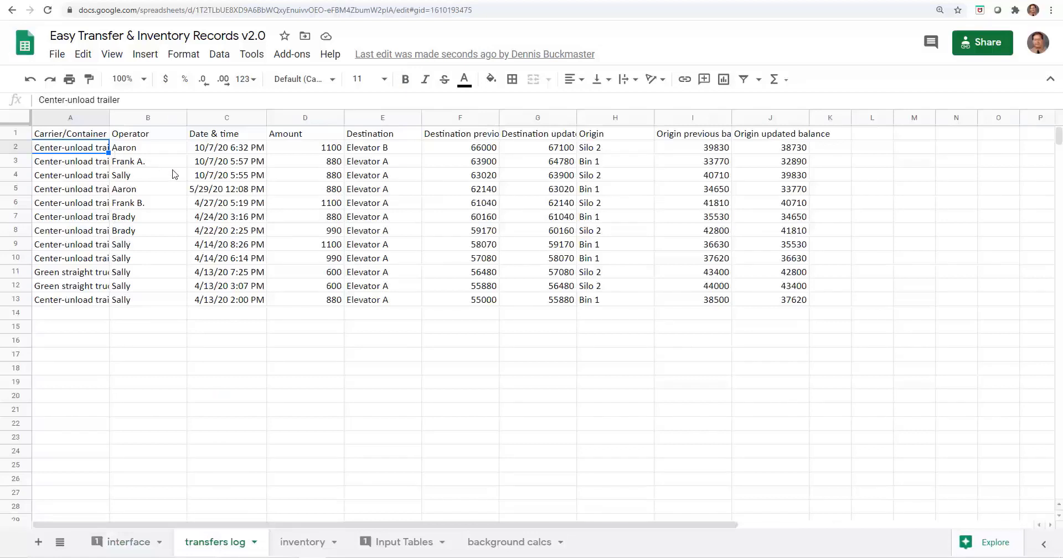
mouse_move(434, 187)
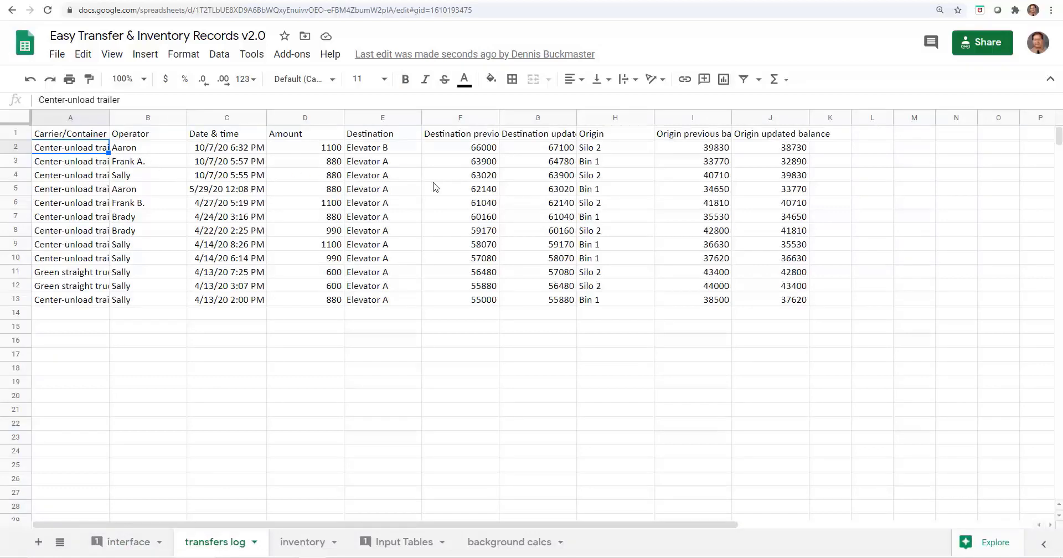
mouse_move(151, 197)
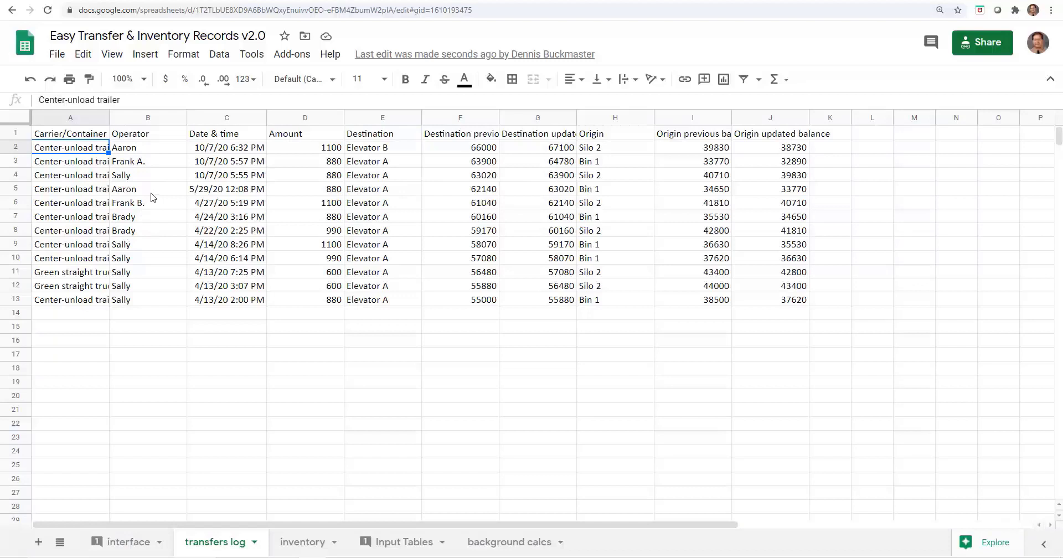
mouse_move(214, 172)
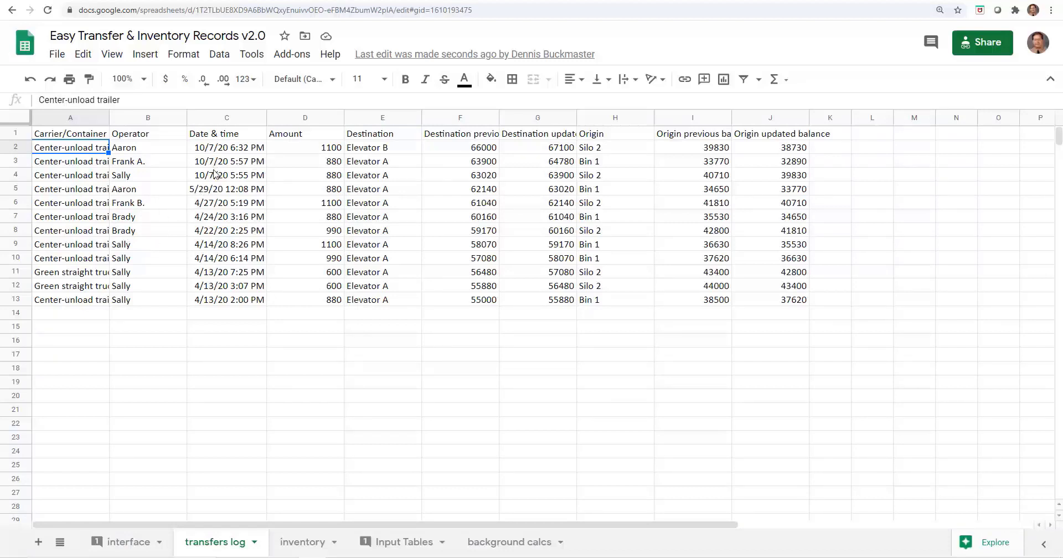
mouse_move(215, 176)
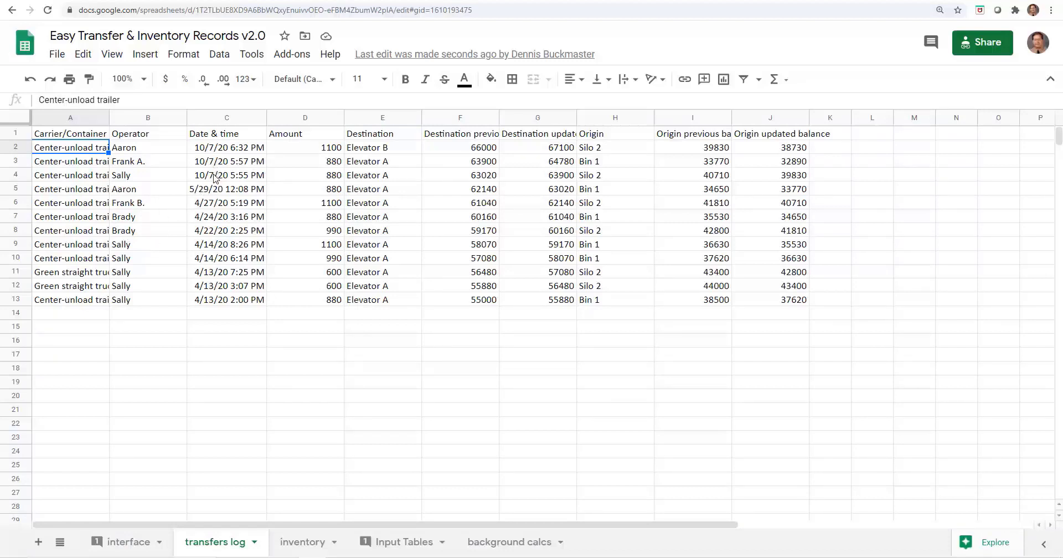
mouse_move(85, 166)
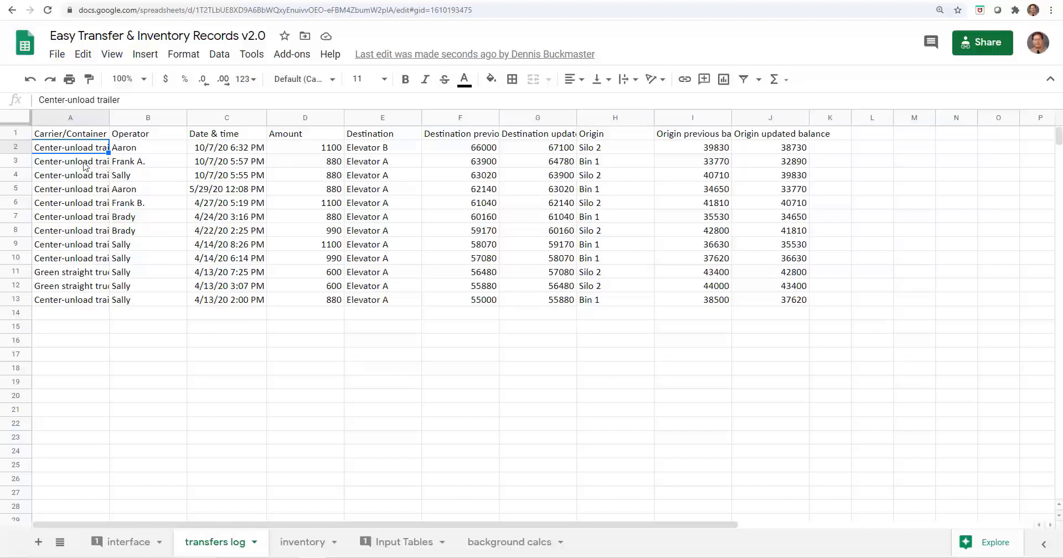
mouse_move(160, 148)
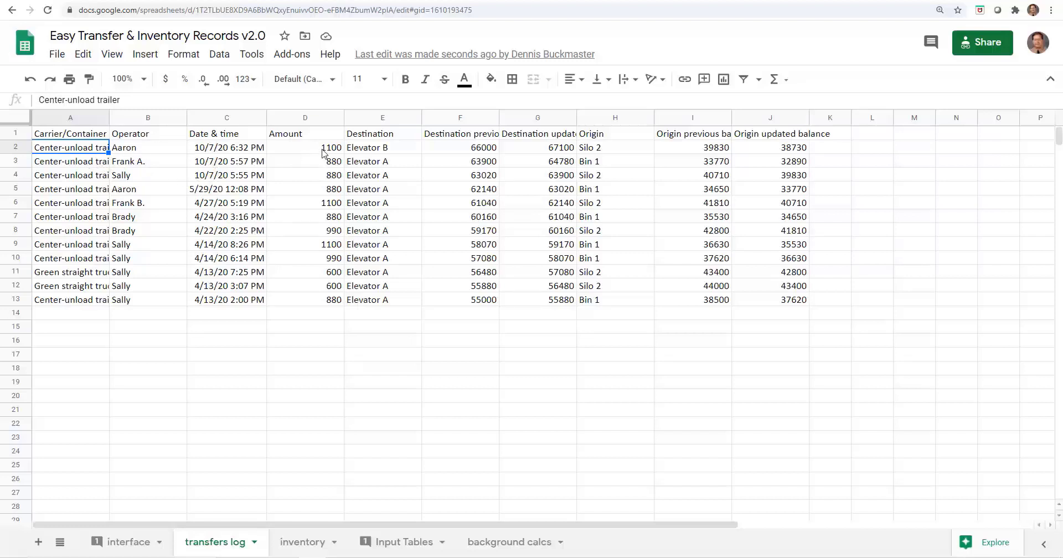
mouse_move(463, 155)
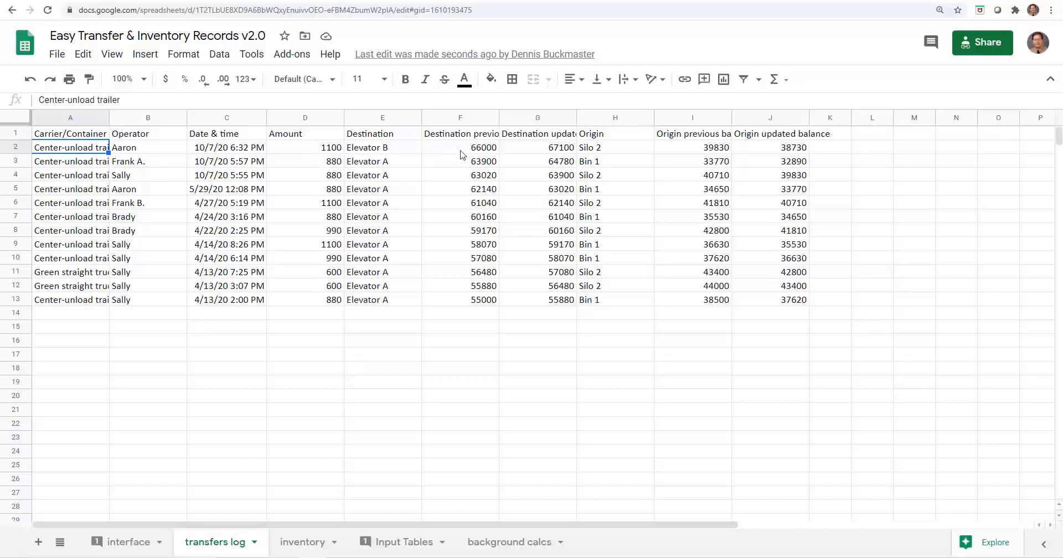
mouse_move(468, 150)
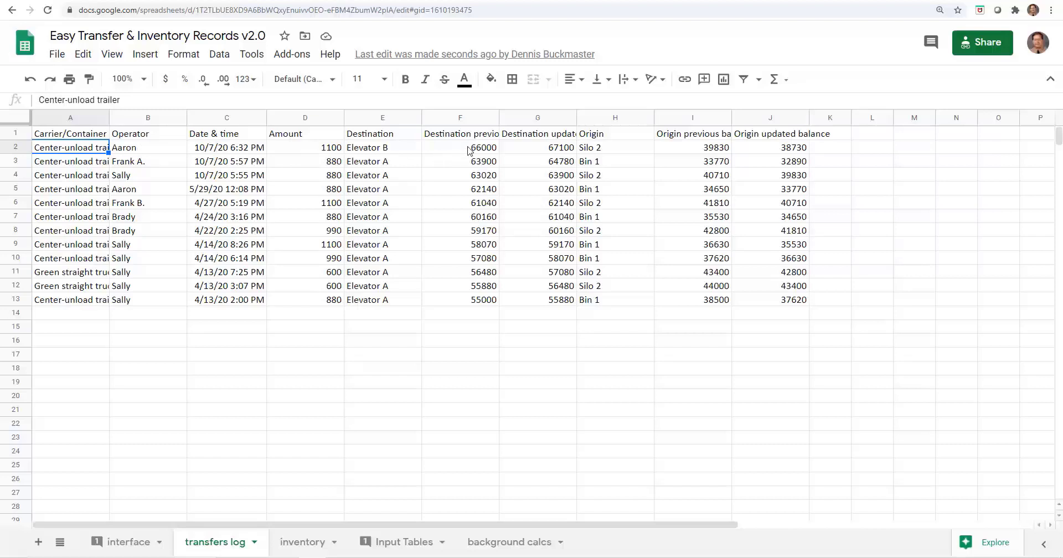
mouse_move(548, 150)
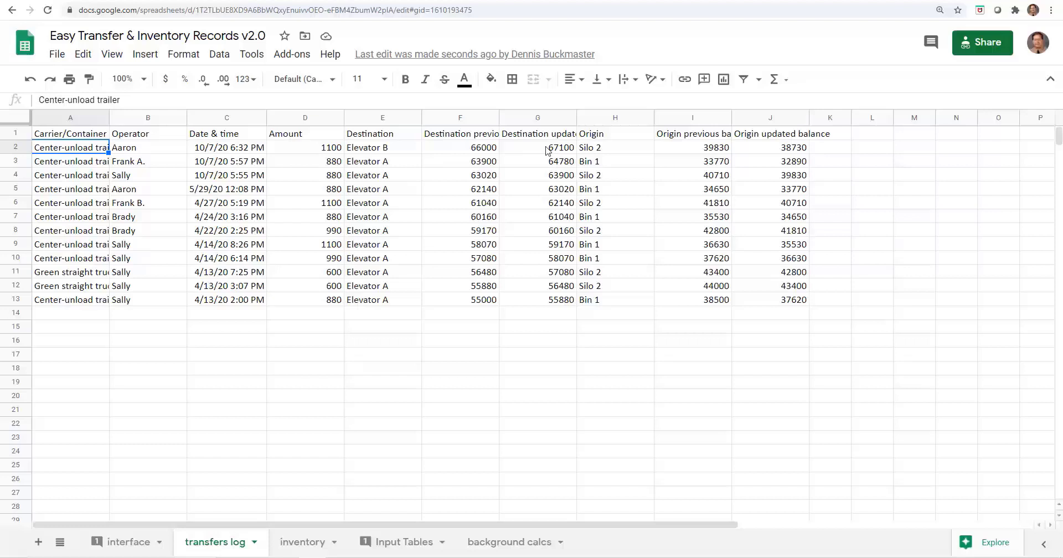
mouse_move(710, 150)
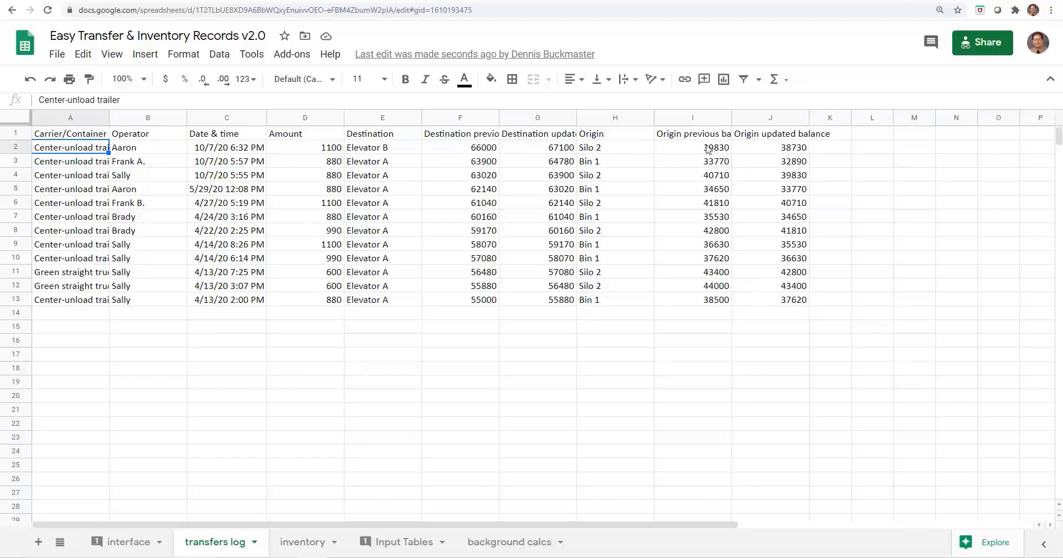
mouse_move(743, 155)
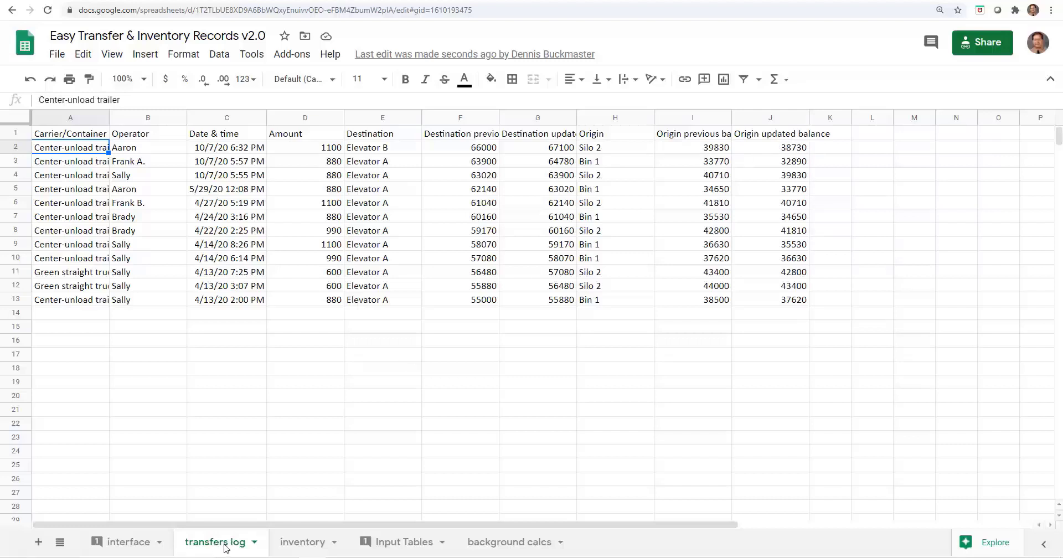
Step: Show the inventory sheet with Silo 2 at 37630 and Elevator B at 68200
left_click(303, 542)
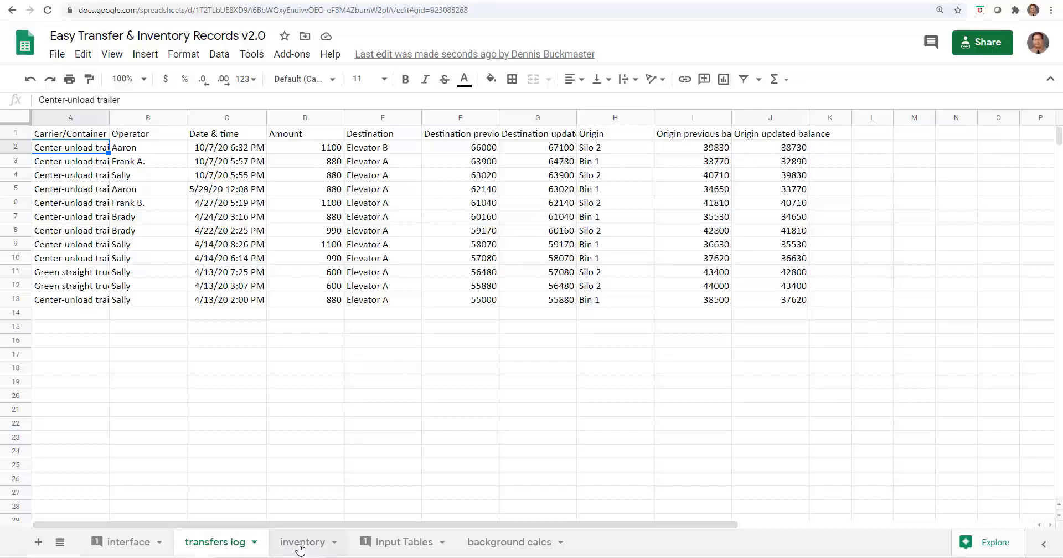
left_click(302, 543)
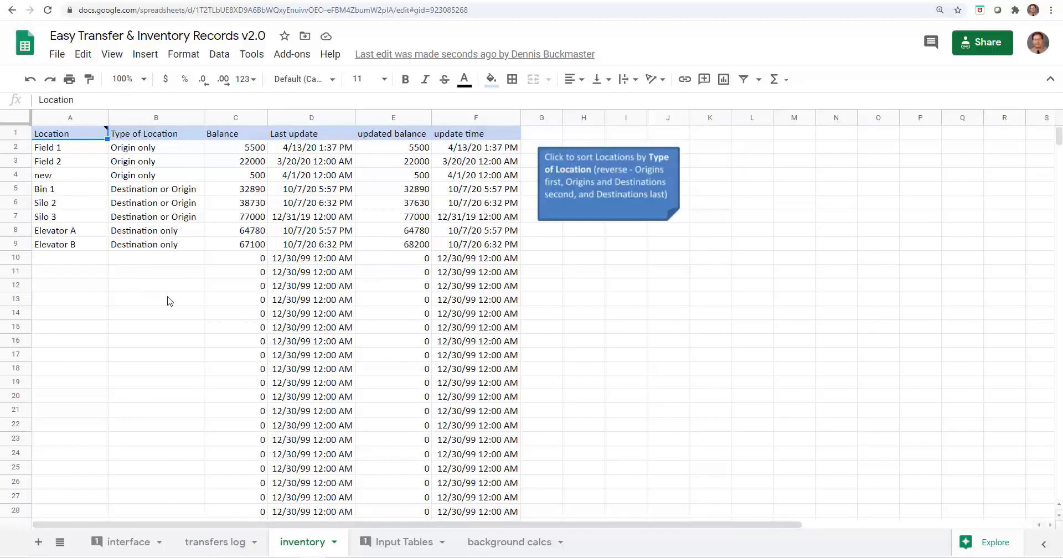
mouse_move(317, 271)
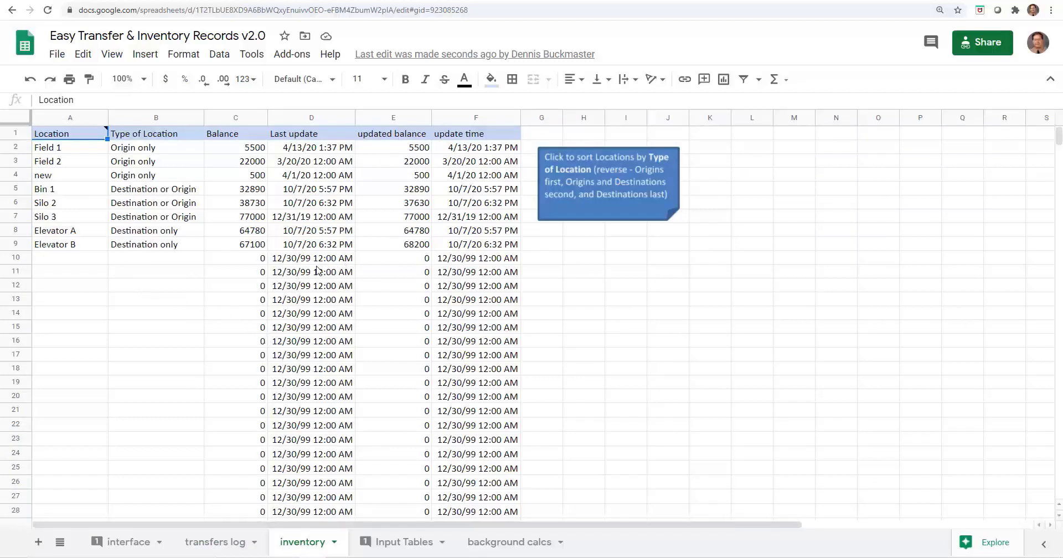
mouse_move(315, 148)
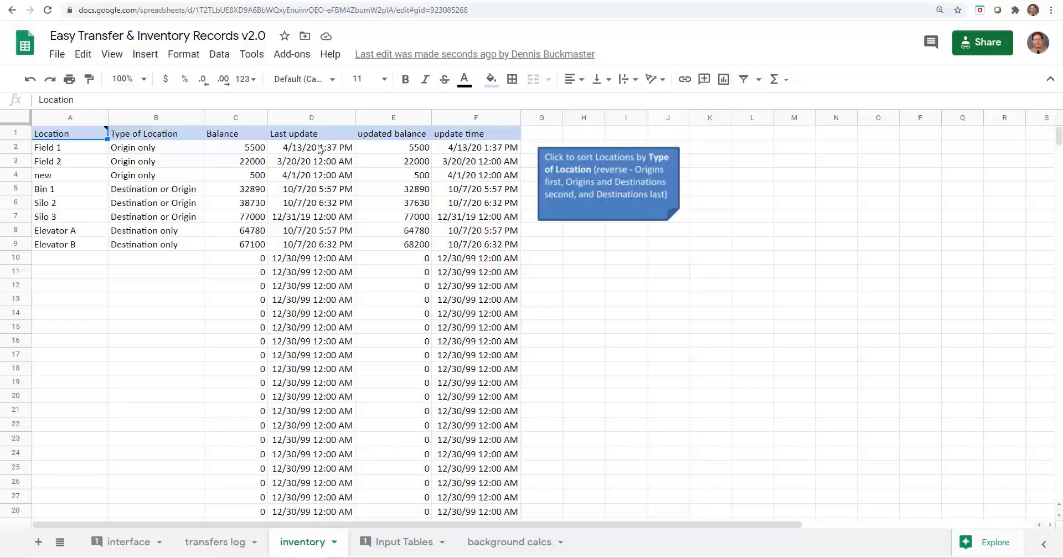
mouse_move(390, 167)
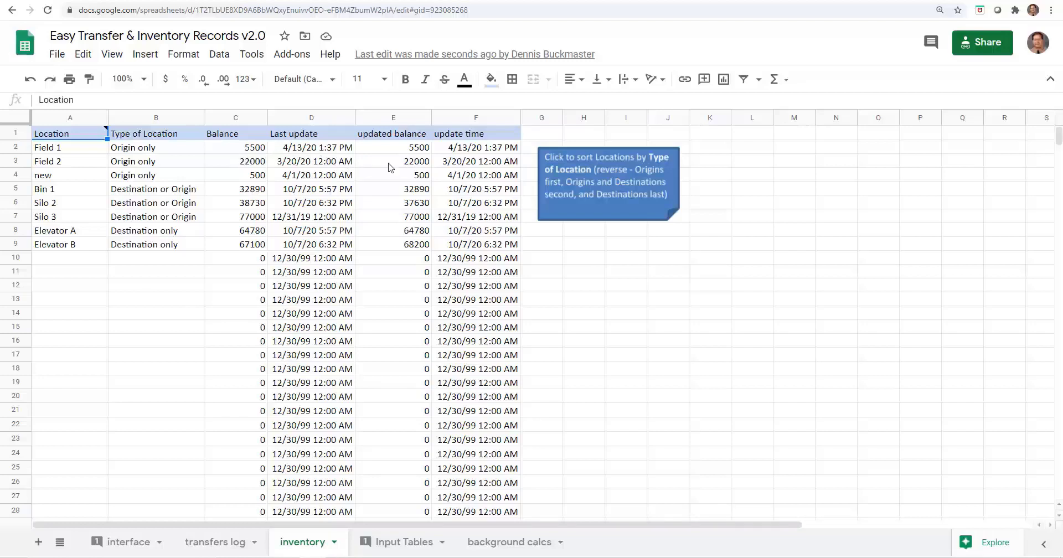
mouse_move(413, 152)
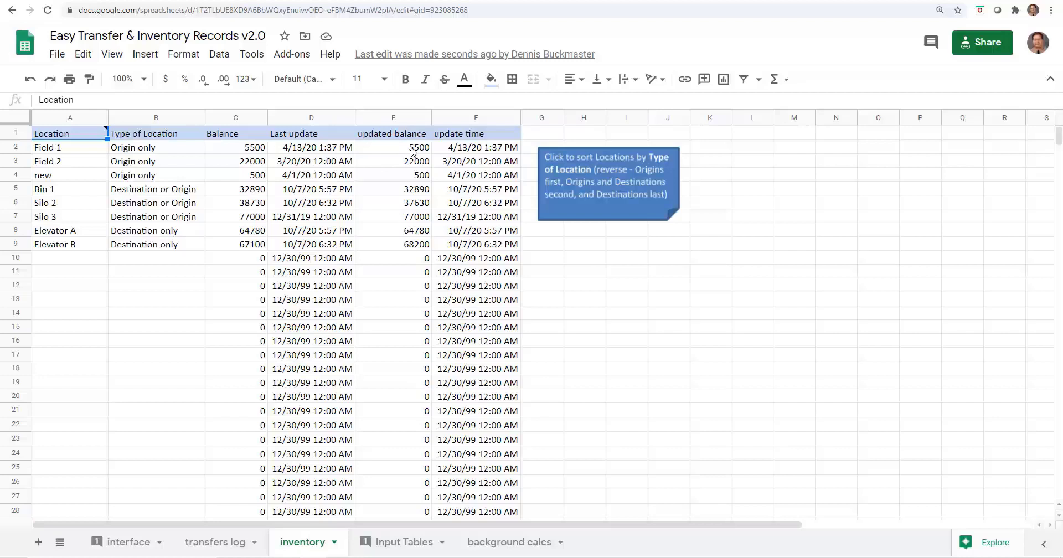
Step: Review the Input Tables sheet of operators, carrier capacities and percent-fill values
left_click(402, 542)
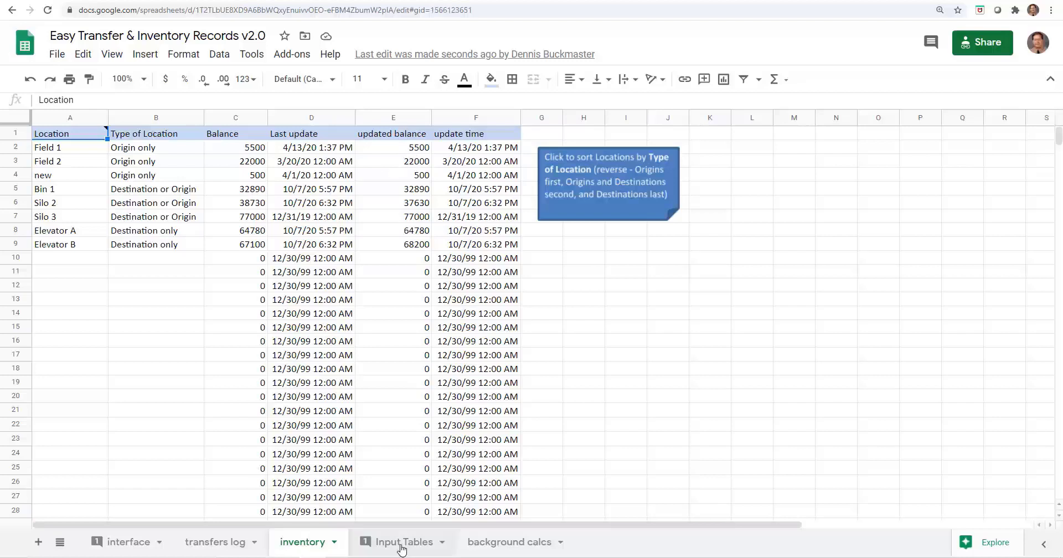
left_click(402, 542)
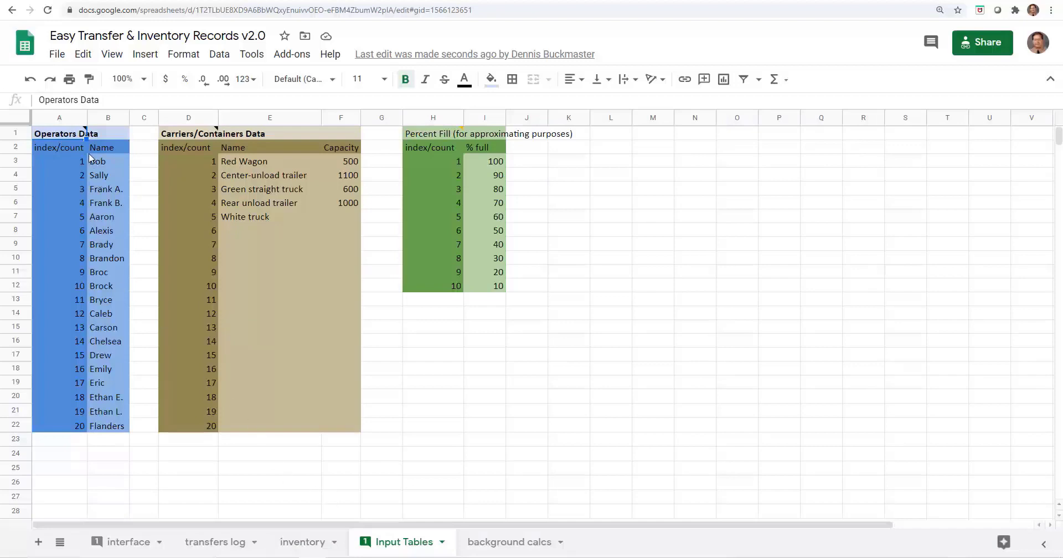
mouse_move(80, 133)
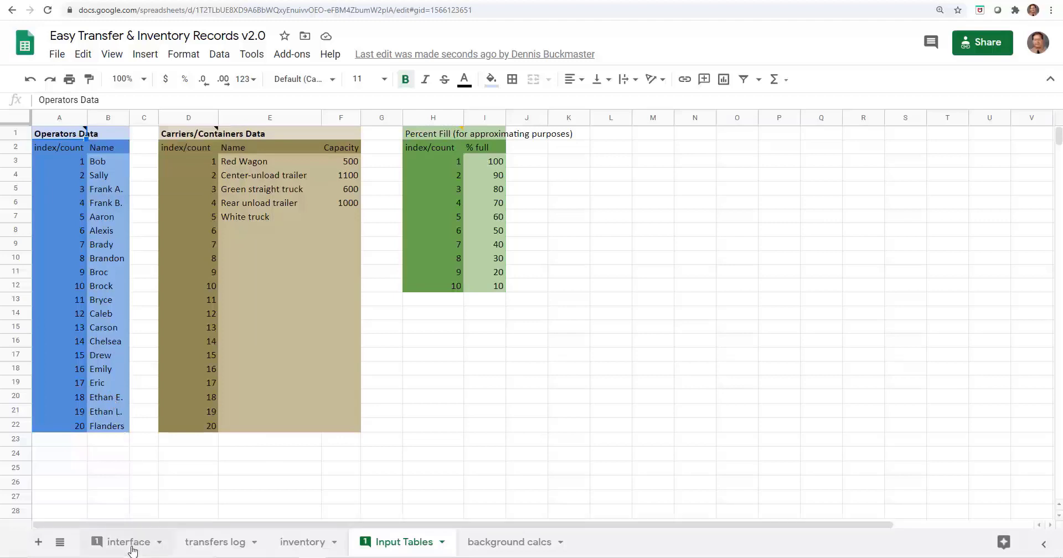
mouse_move(214, 150)
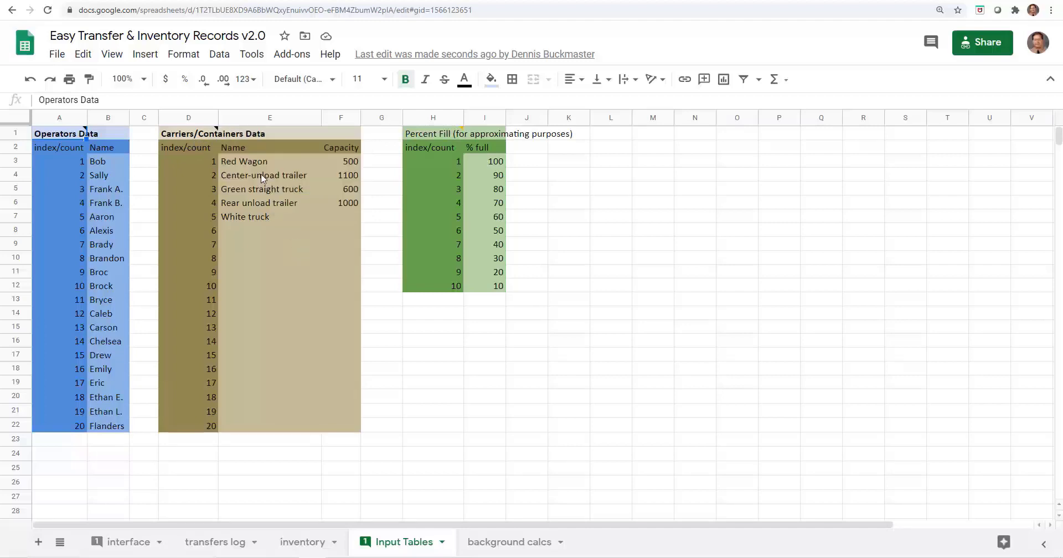
mouse_move(277, 170)
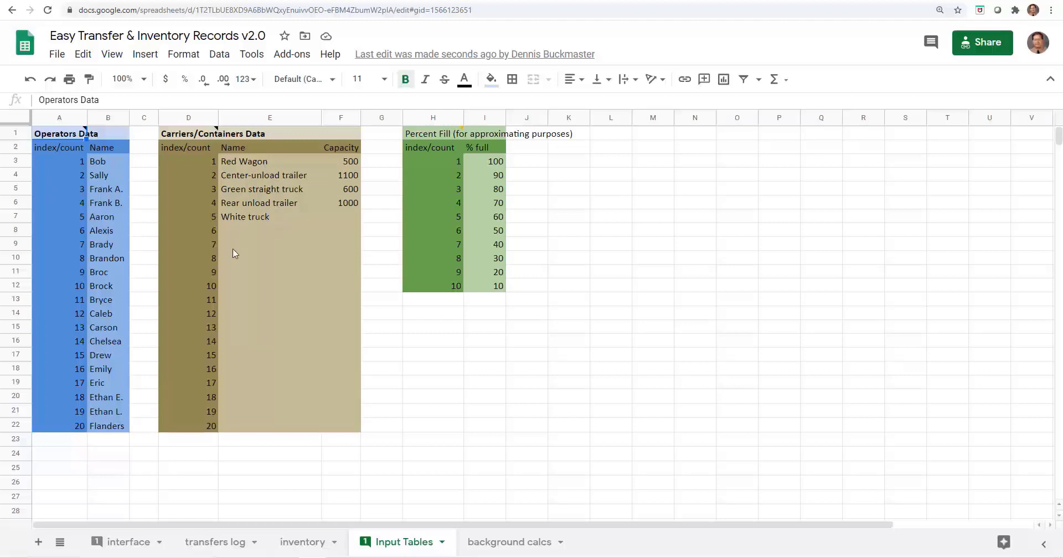
mouse_move(114, 352)
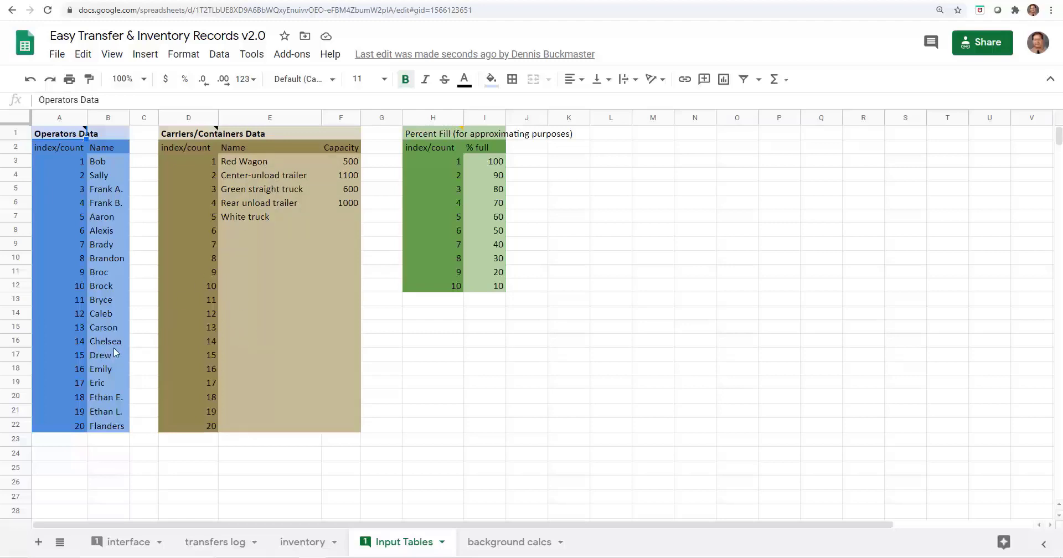
mouse_move(517, 141)
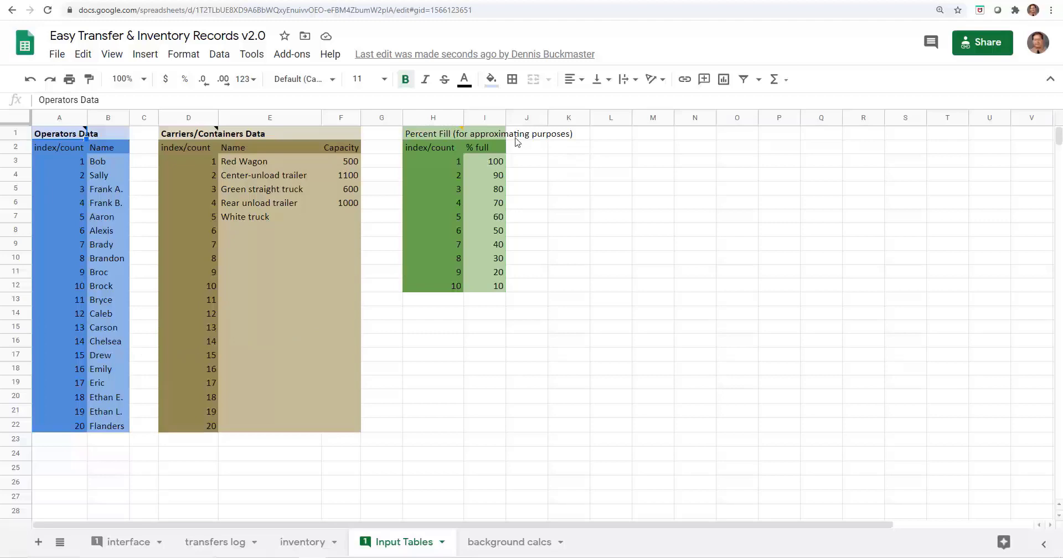
mouse_move(466, 196)
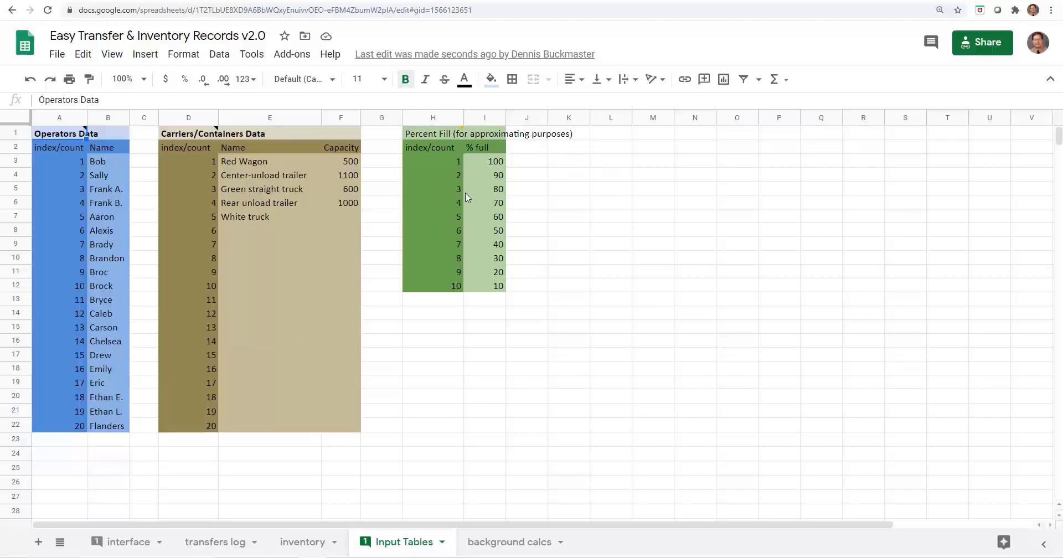
mouse_move(468, 203)
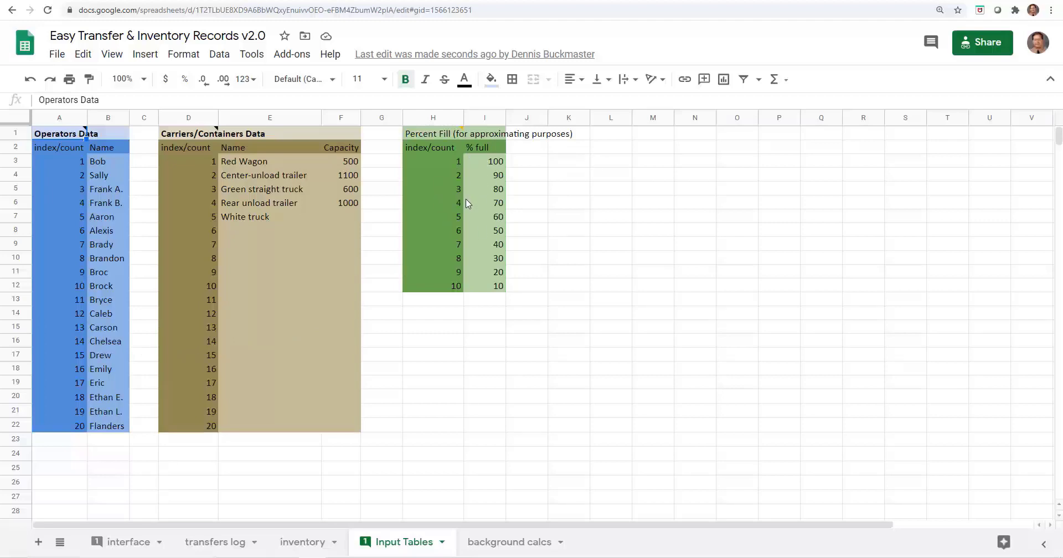
mouse_move(384, 233)
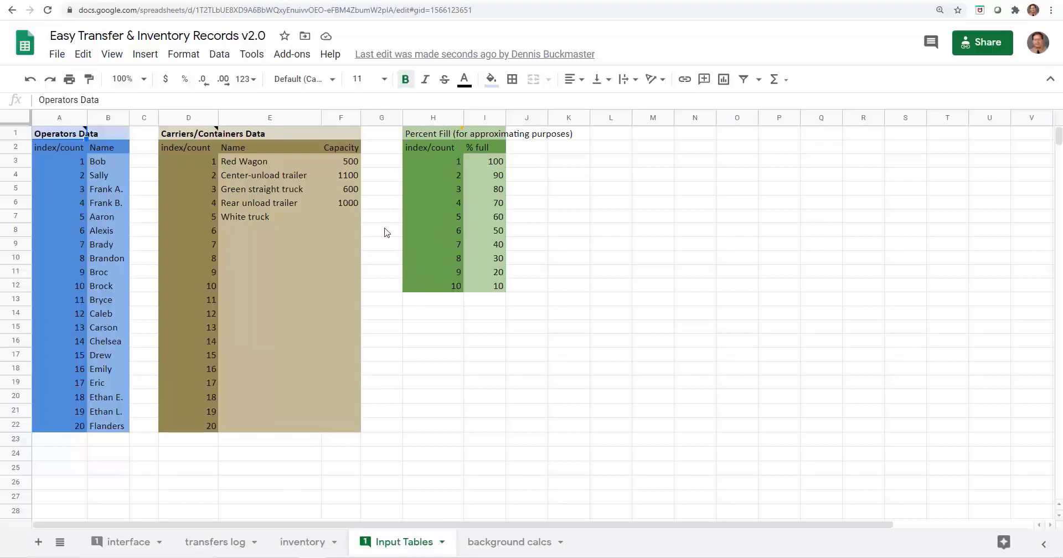
left_click(507, 542)
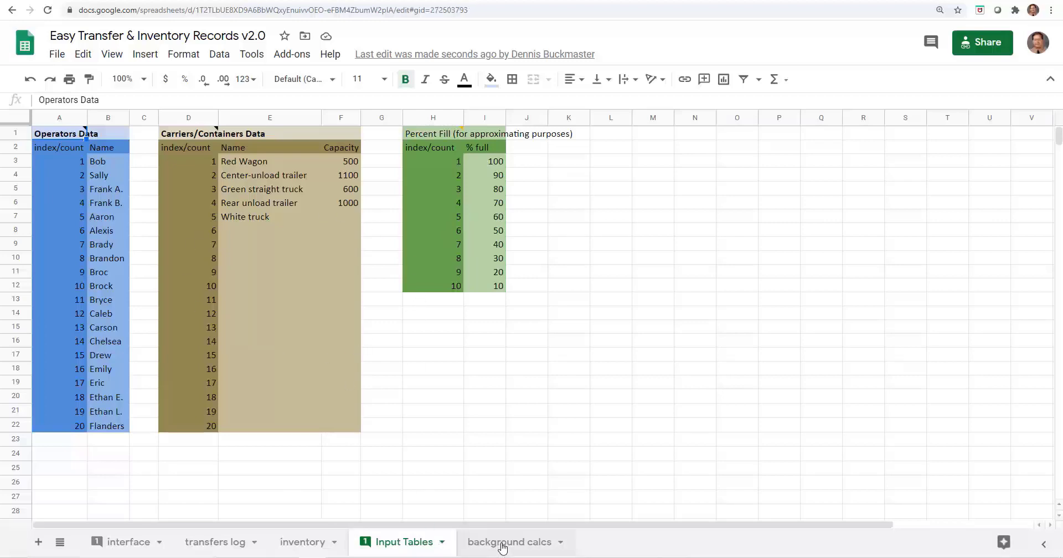
Step: Review the background calcs sheet, then return to the interface sheet and its Tools menu
left_click(507, 542)
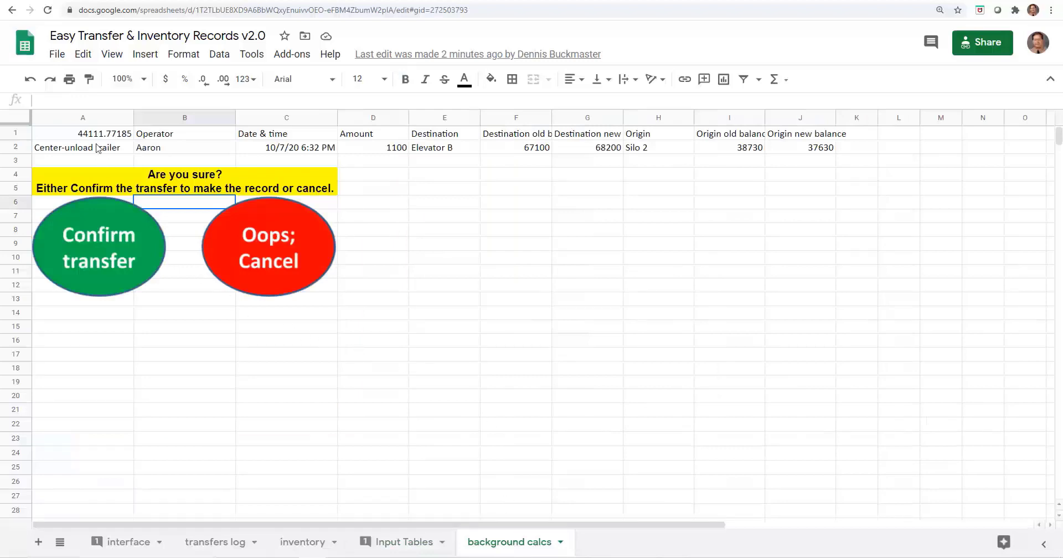
mouse_move(92, 386)
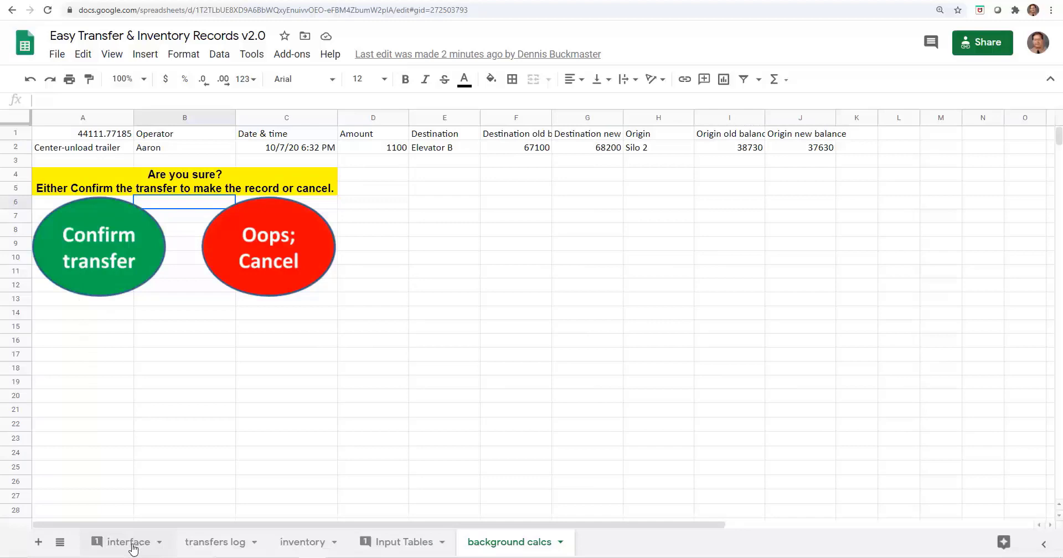
mouse_move(414, 166)
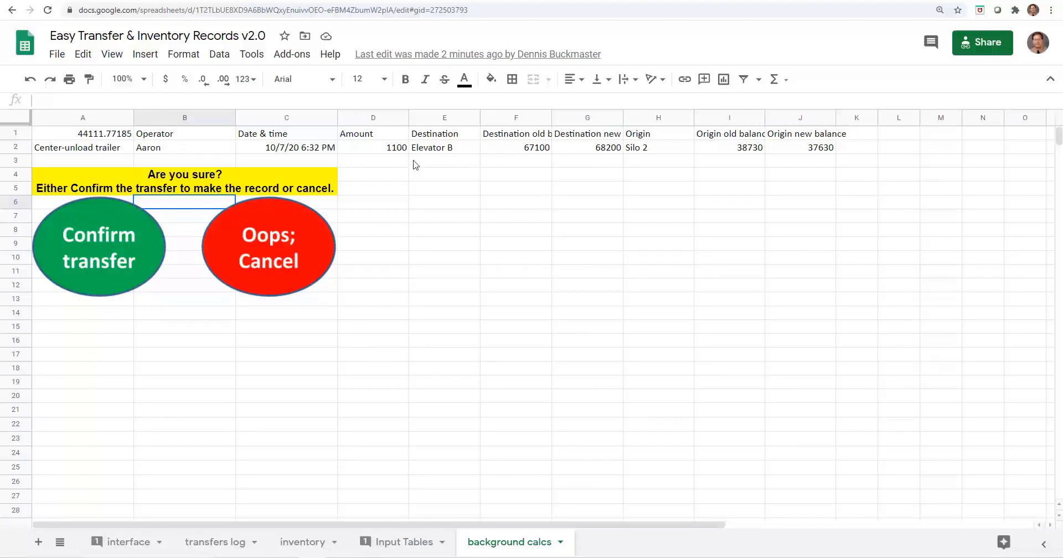
mouse_move(106, 266)
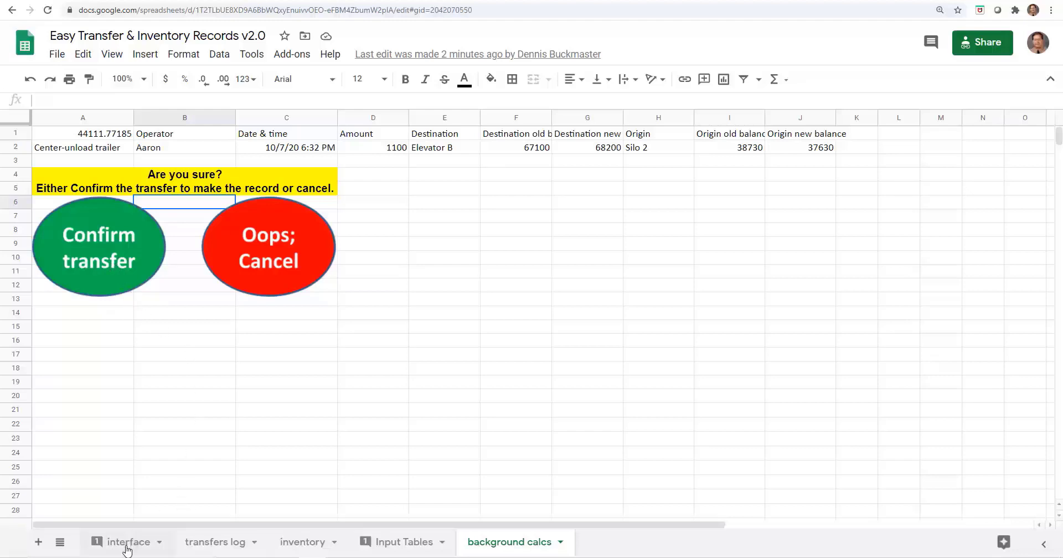
left_click(128, 542)
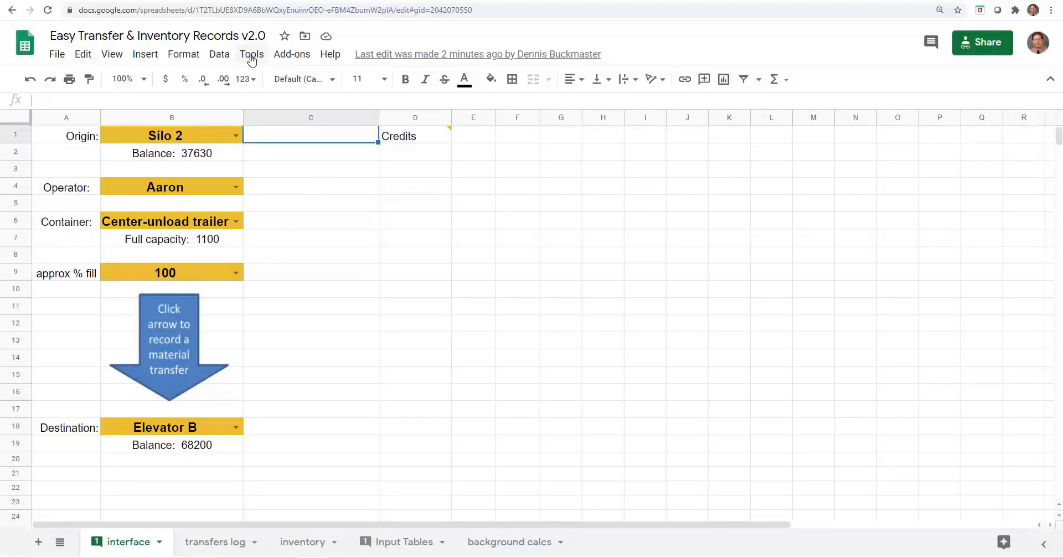
left_click(251, 55)
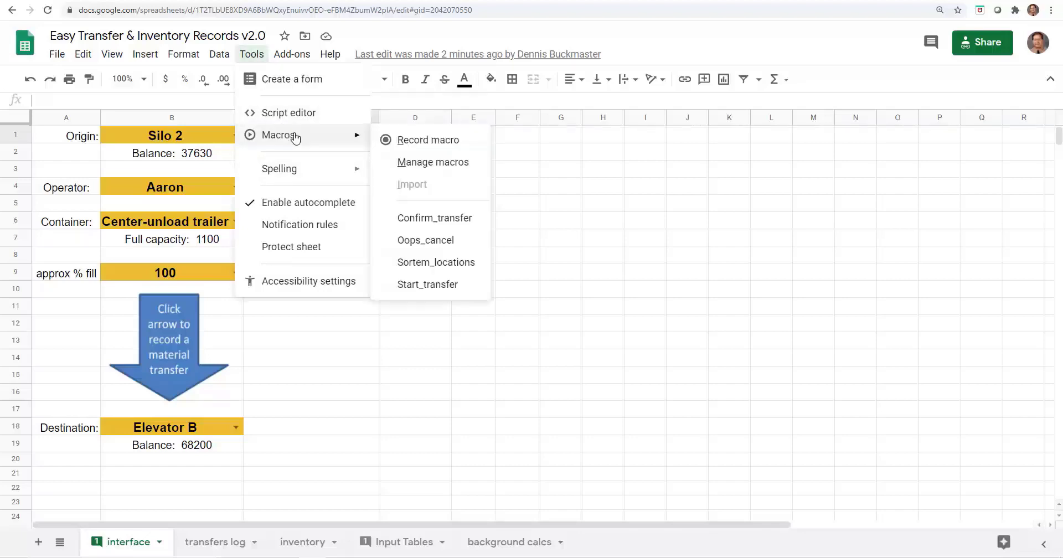
mouse_move(435, 218)
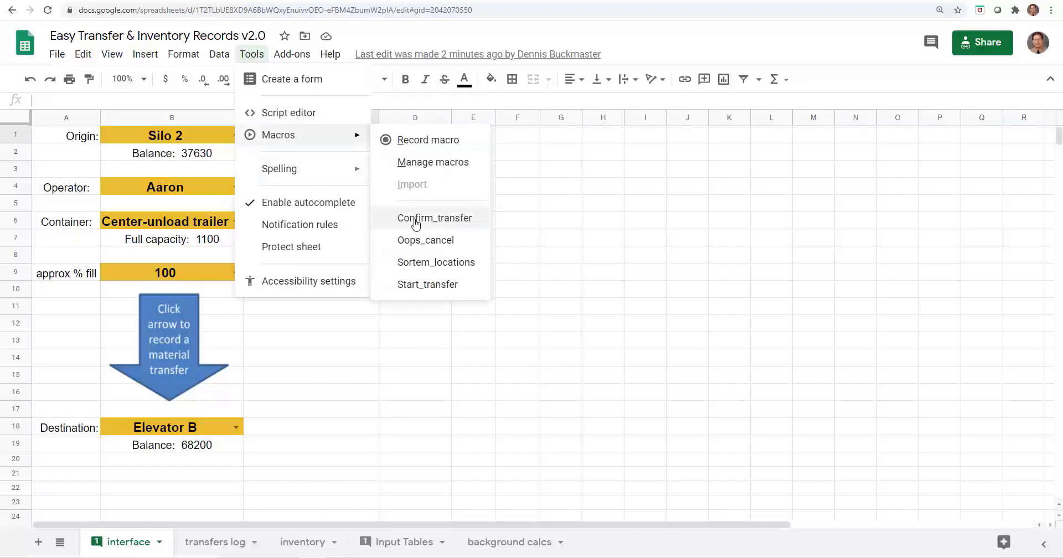
mouse_move(425, 240)
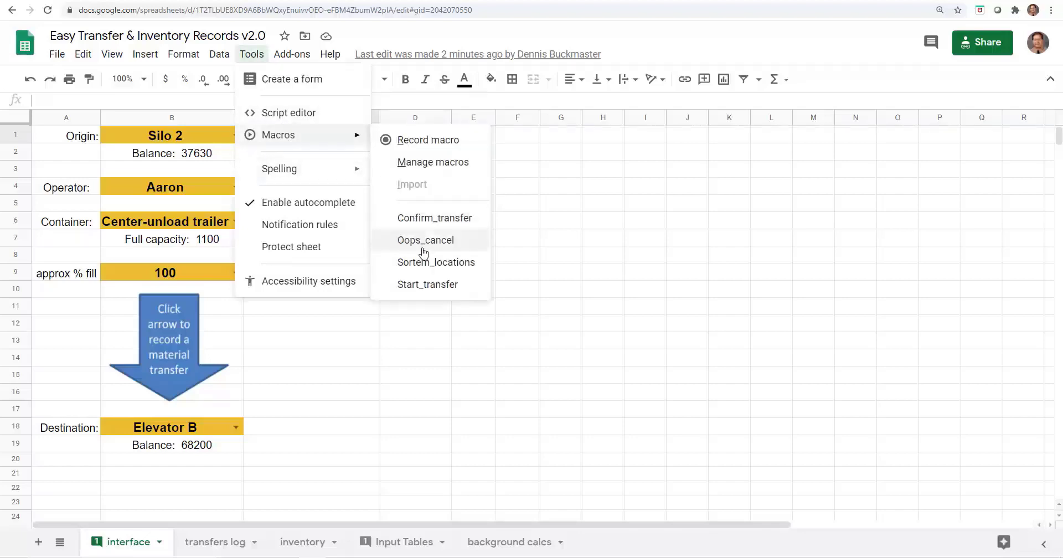
mouse_move(437, 267)
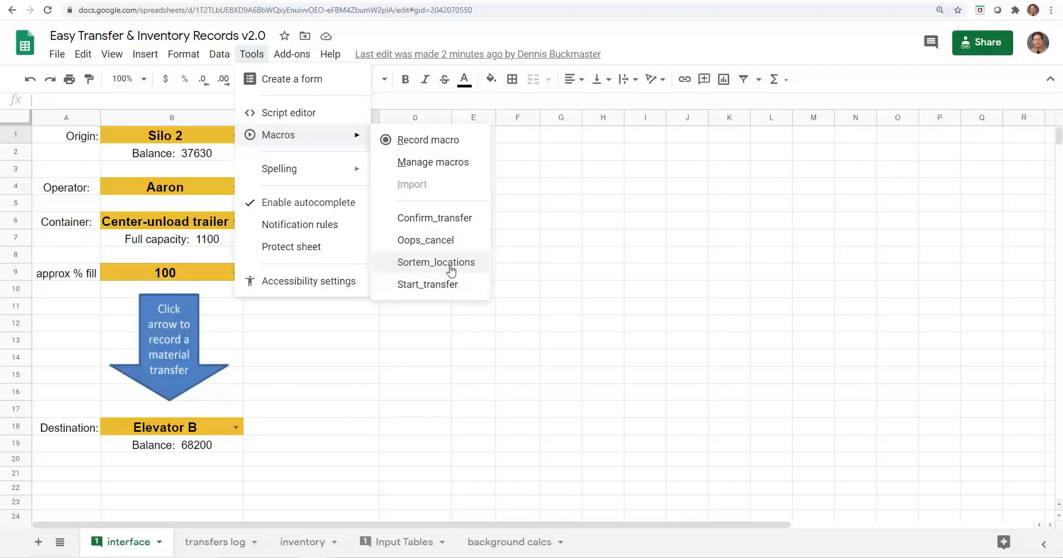
mouse_move(433, 284)
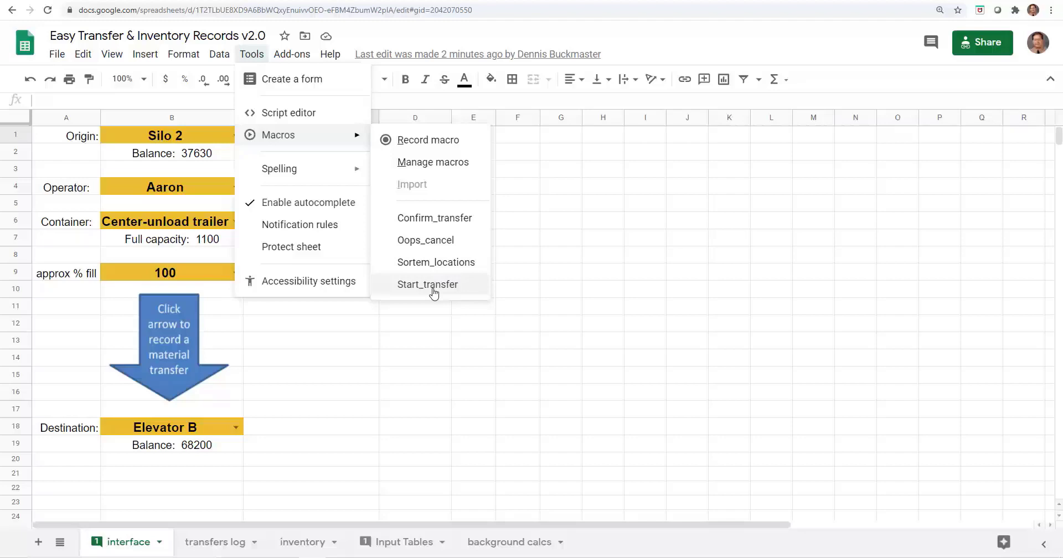
Step: Dismiss the four-macro list and launch the Apps Script editor from Tools
left_click(428, 284)
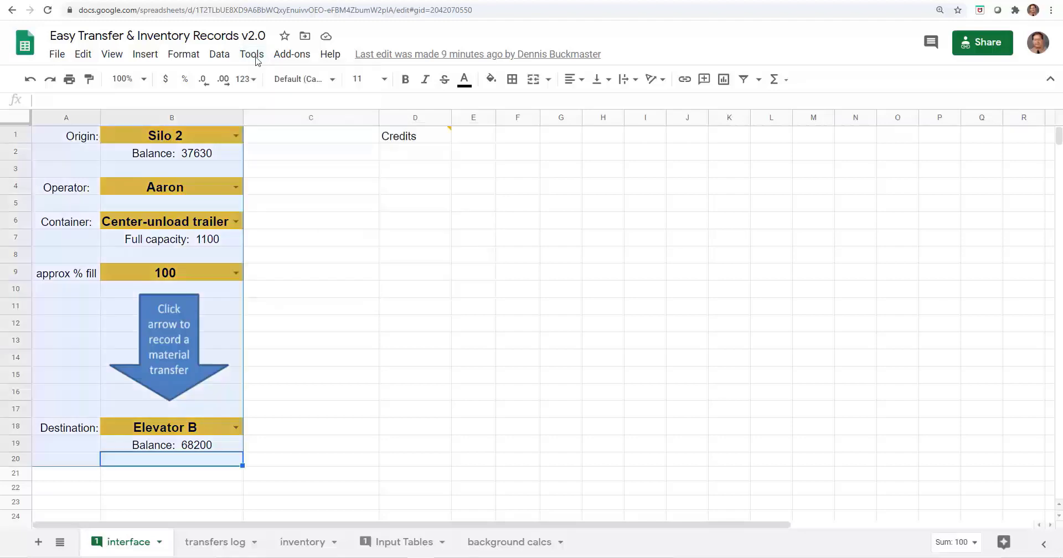
left_click(251, 54)
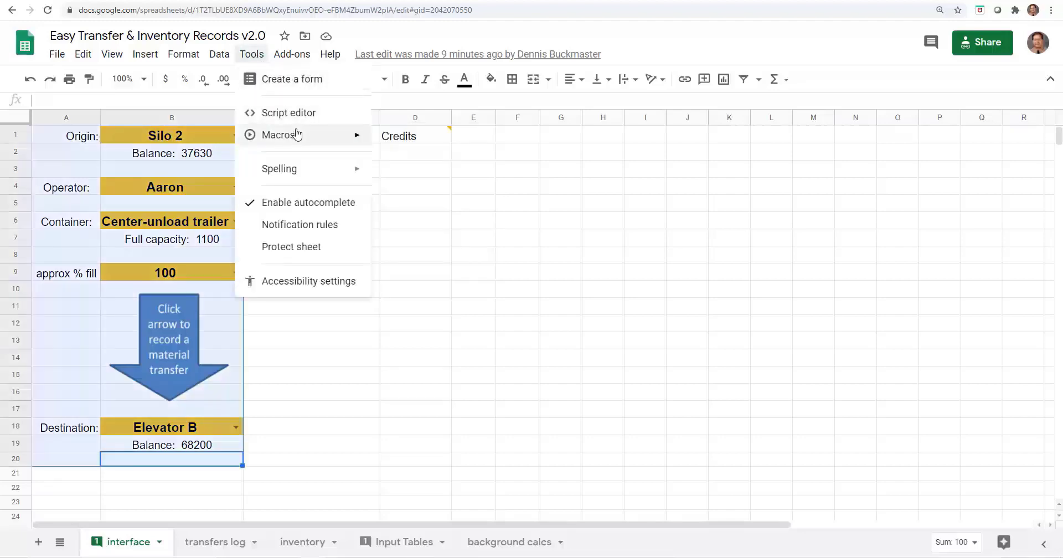
mouse_move(299, 122)
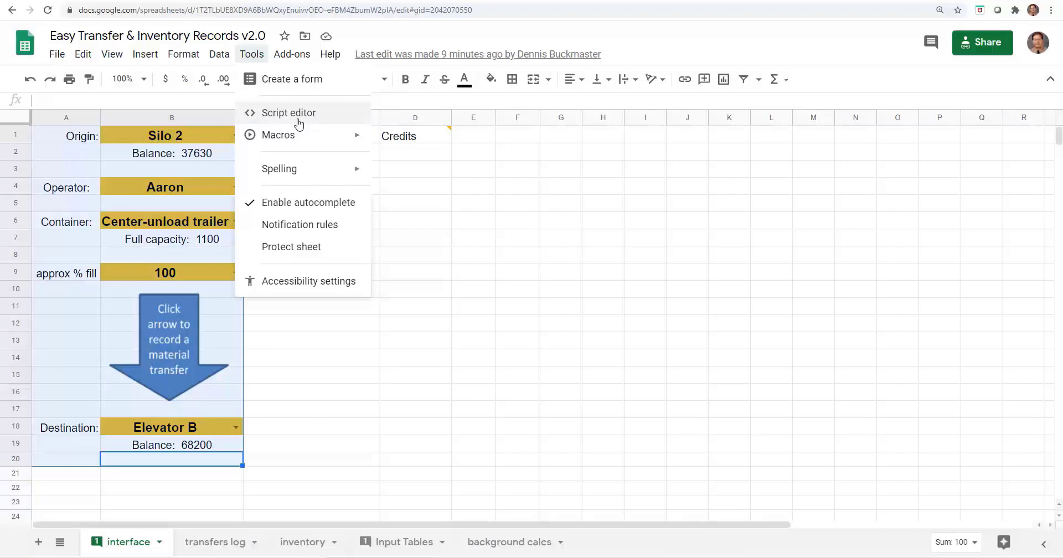
mouse_move(283, 118)
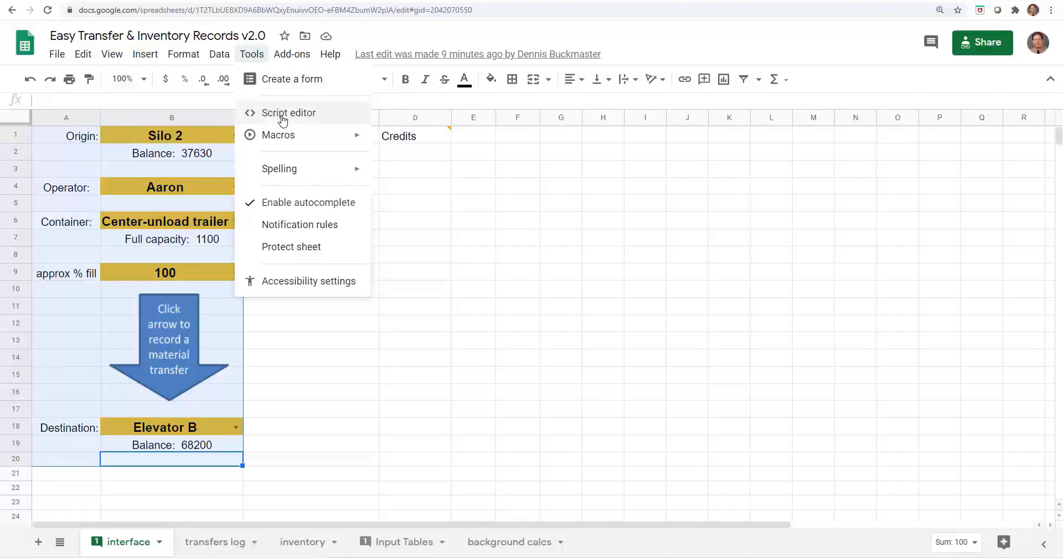
left_click(289, 112)
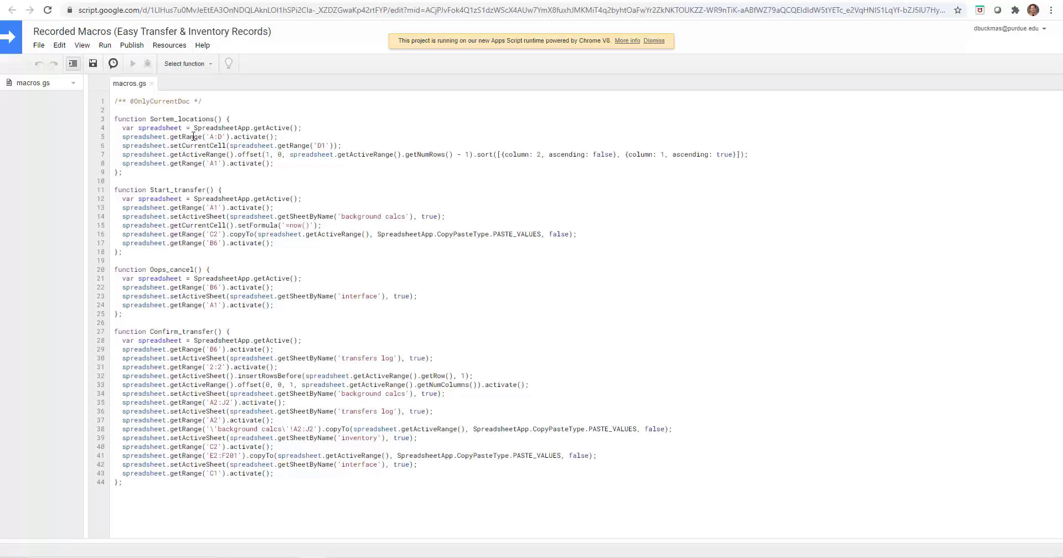
mouse_move(197, 145)
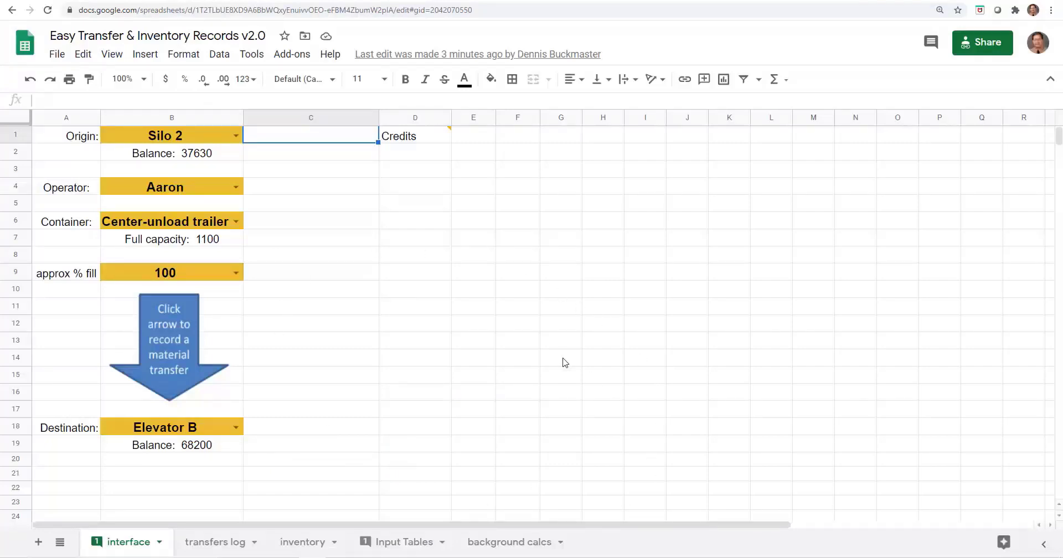
mouse_move(173, 159)
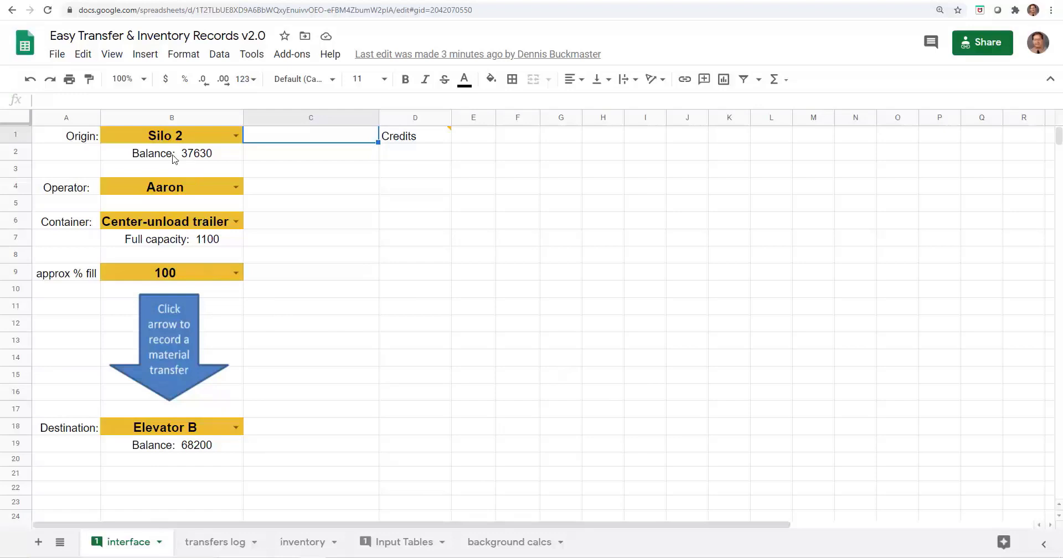
mouse_move(64, 195)
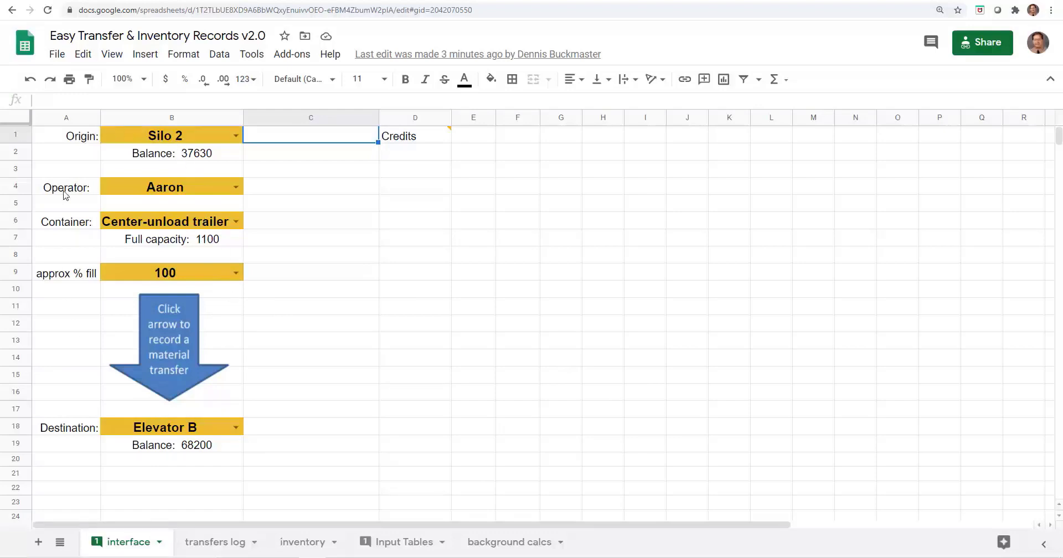
mouse_move(210, 441)
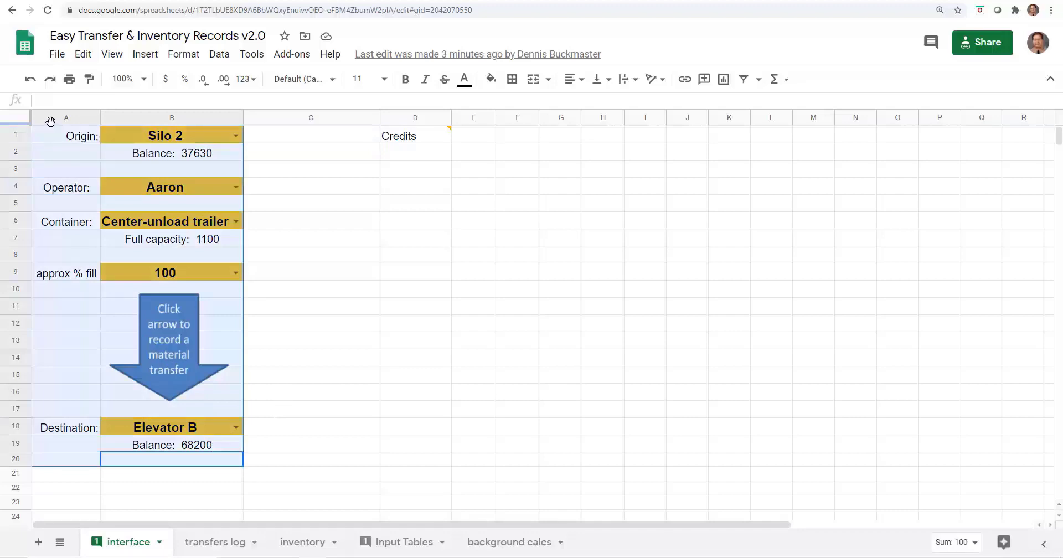
mouse_move(345, 404)
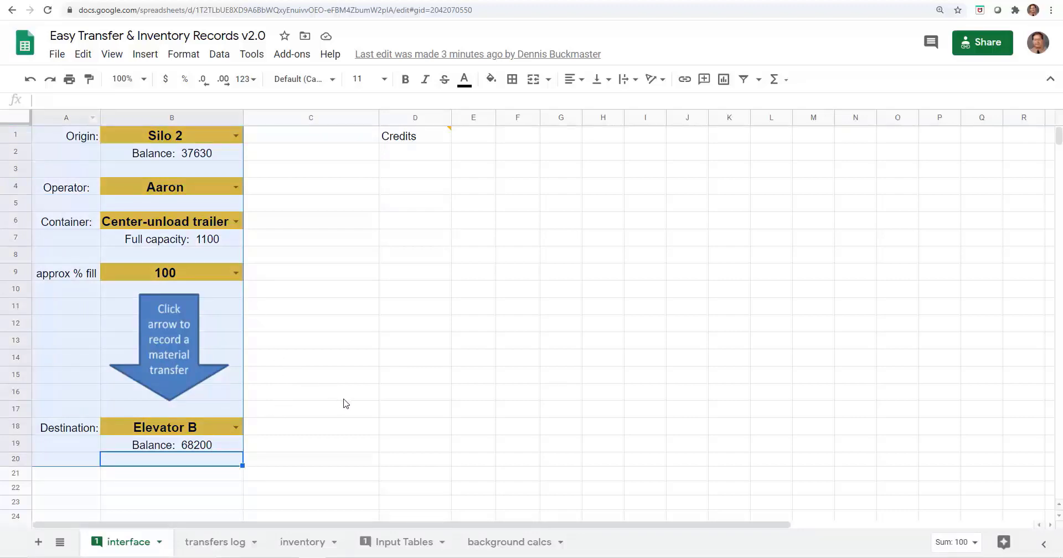
mouse_move(324, 419)
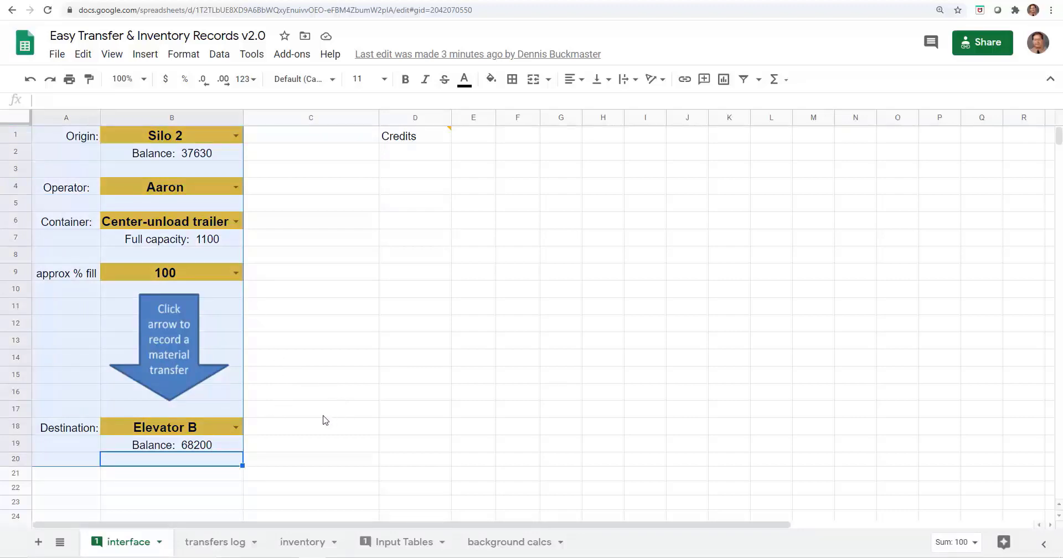
mouse_move(285, 416)
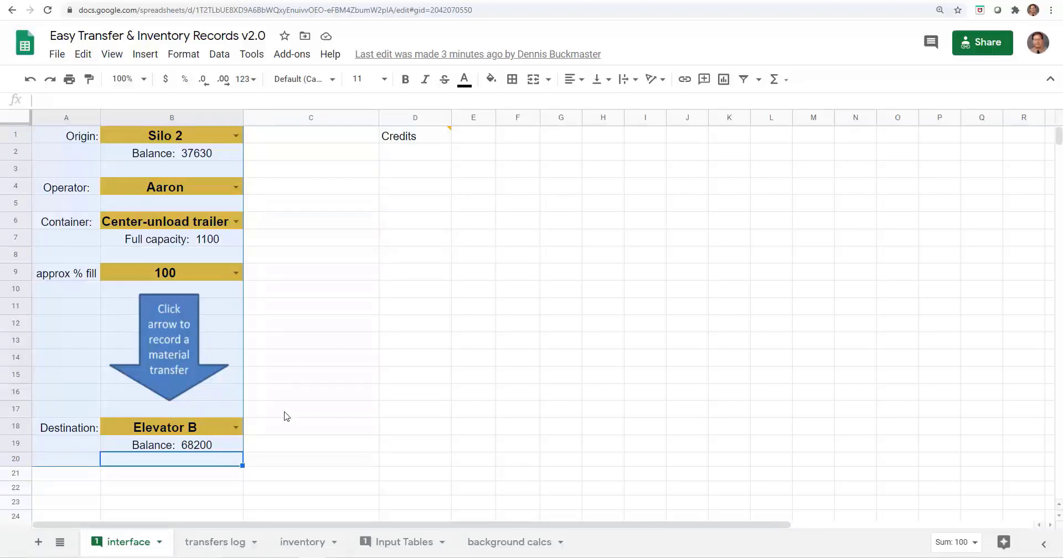
mouse_move(278, 400)
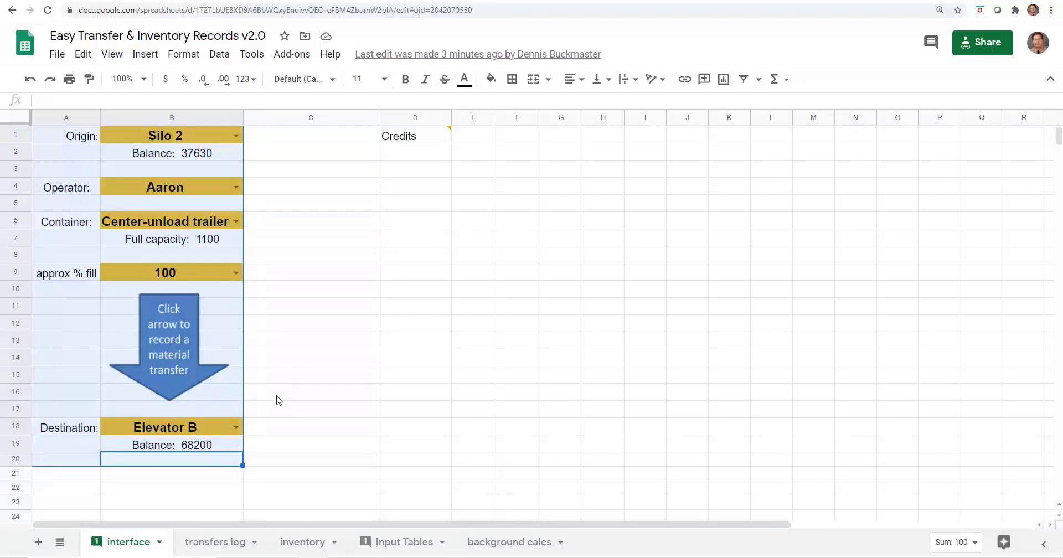
mouse_move(275, 395)
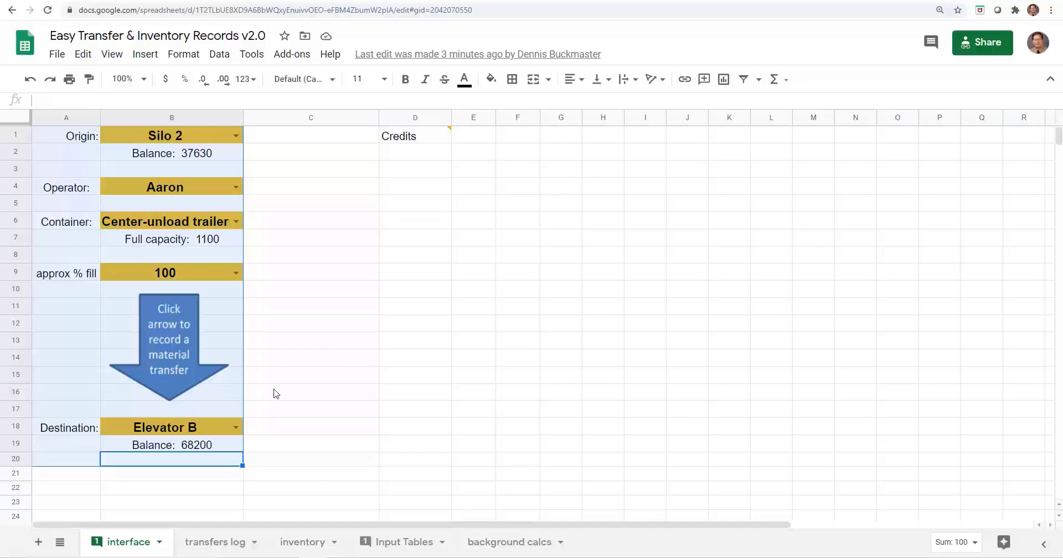
mouse_move(263, 385)
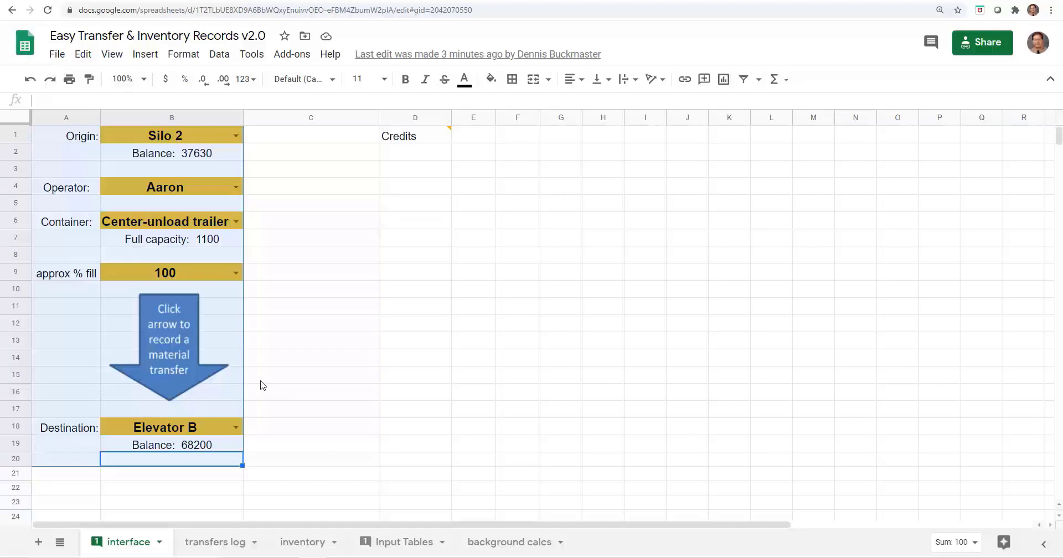
mouse_move(234, 418)
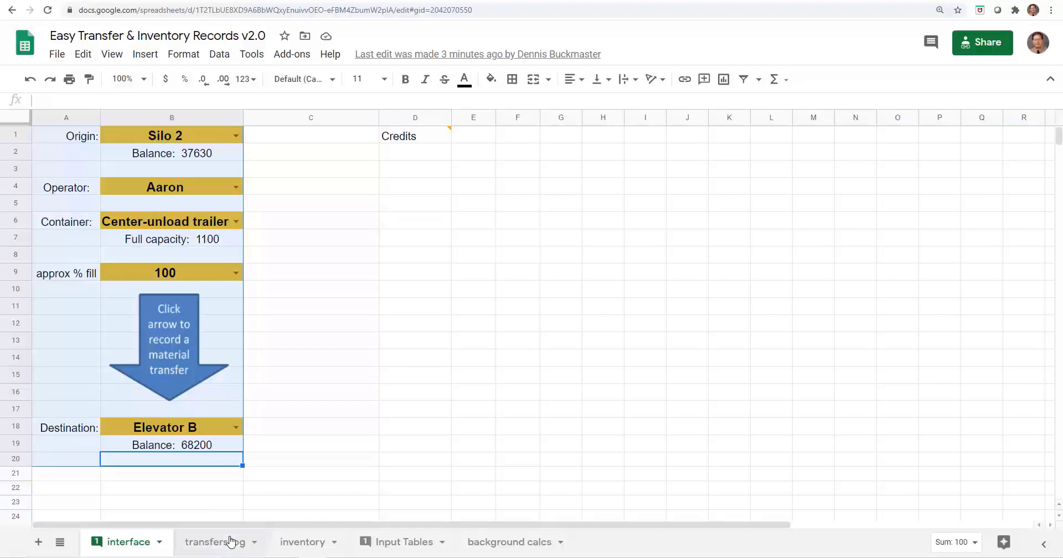
Step: Switch to the transfers log showing Aaron's 1100 Silo 2 to Elevator B transfer
left_click(215, 542)
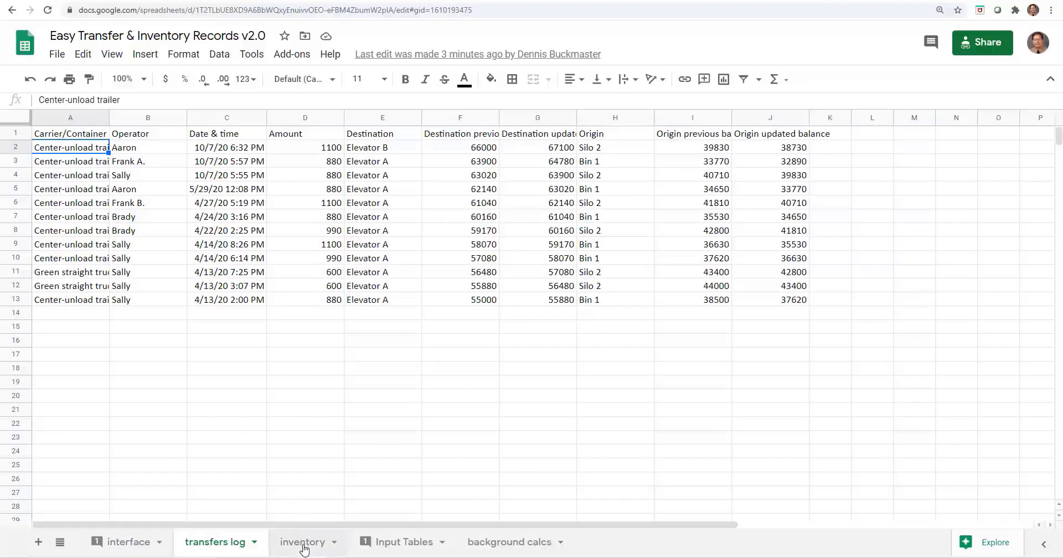
Step: On the inventory sheet, inspect Silo 2's balance cells and the E6 update formula
left_click(302, 542)
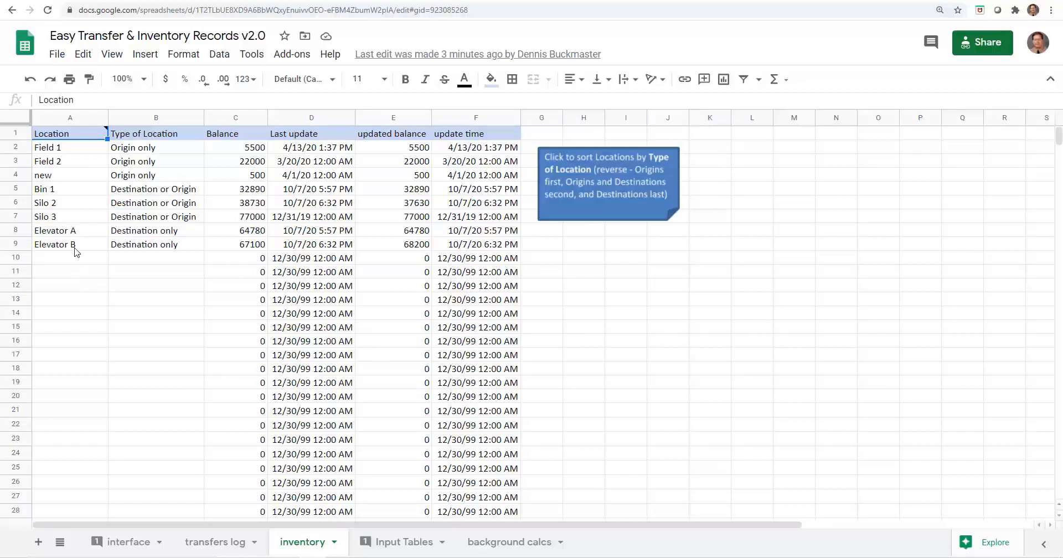
mouse_move(404, 177)
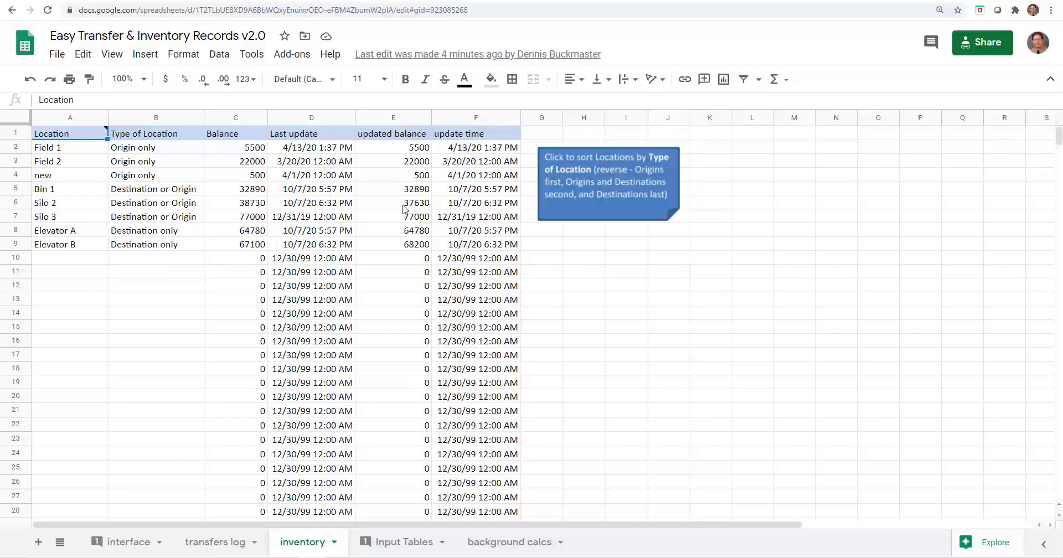
left_click(393, 203)
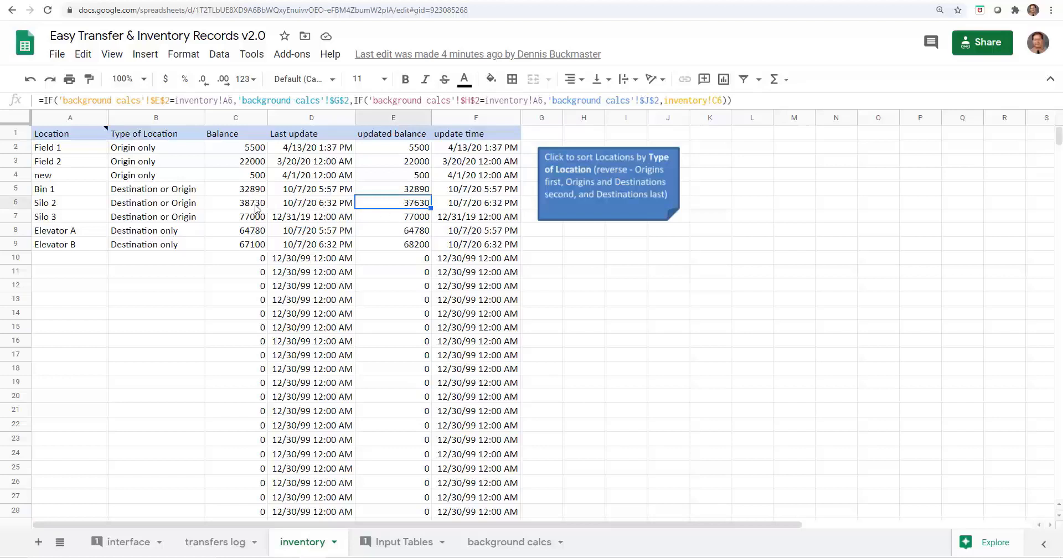
left_click(235, 202)
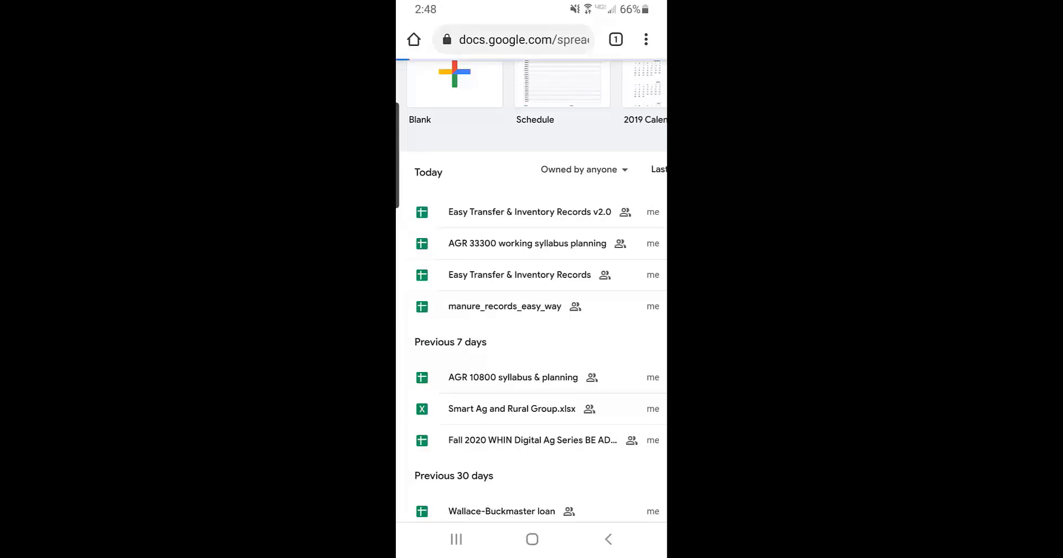
Step: Open Easy Transfer & Inventory Records v2.0 on the phone and start editing a form cell
left_click(529, 211)
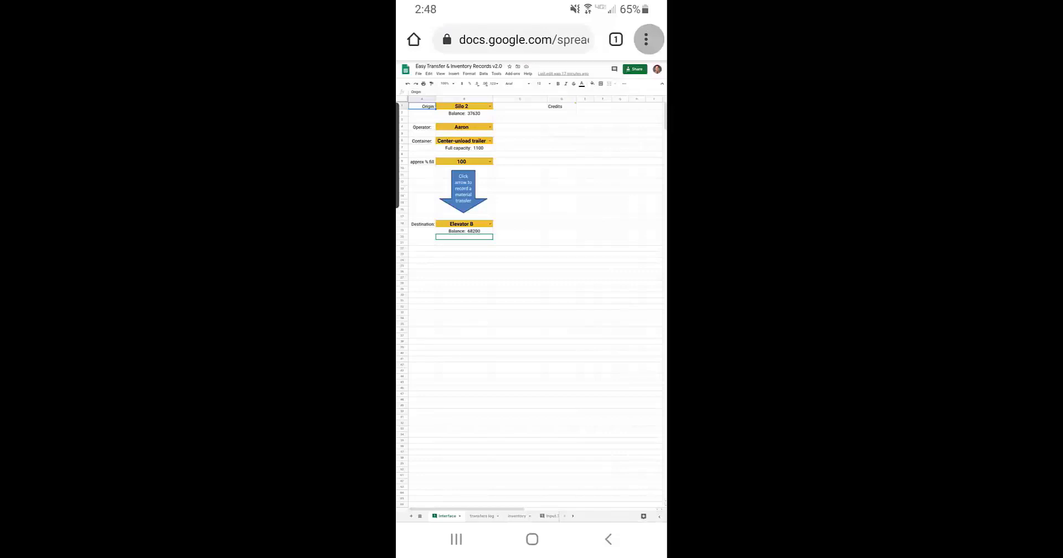
left_click(647, 40)
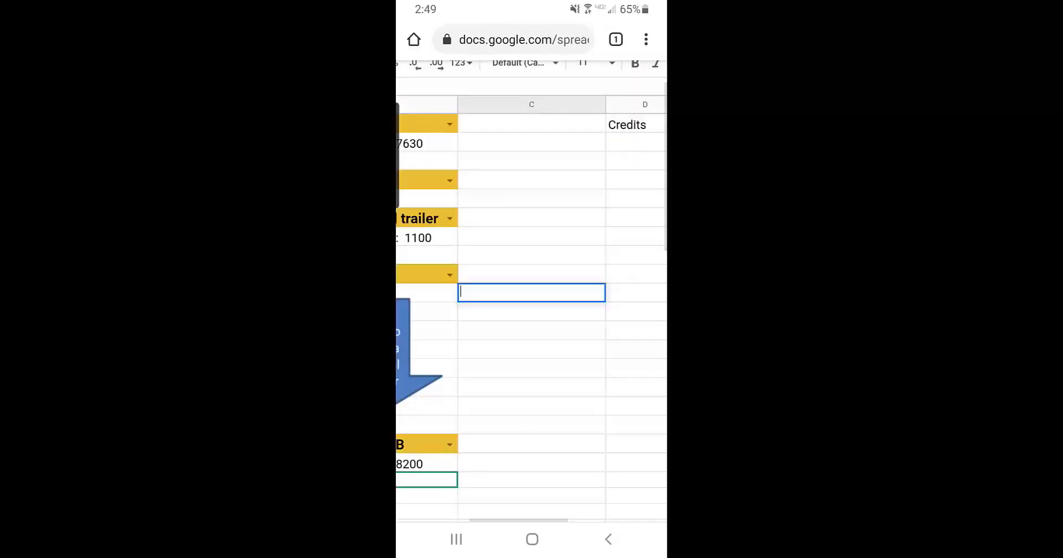
left_click(531, 292)
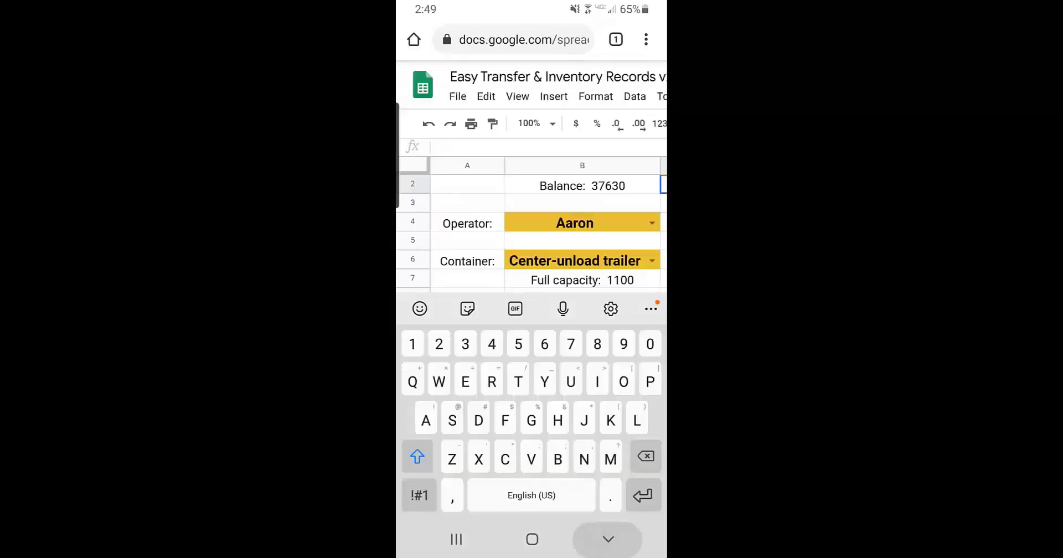
Step: On the phone form, choose operator Sally and container Red Wagon, then submit the transfer to Elevator B
left_click(607, 539)
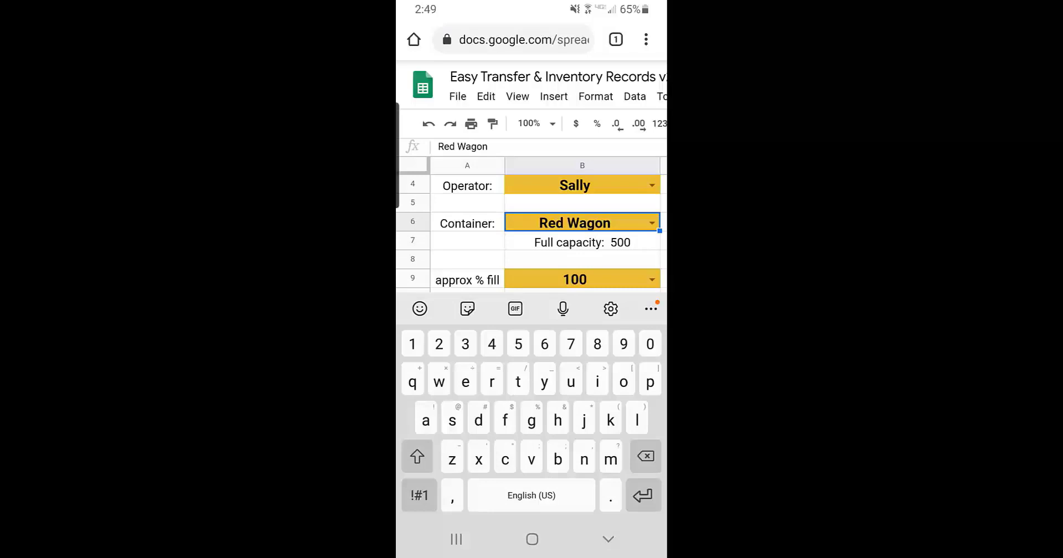
scroll("down", 3)
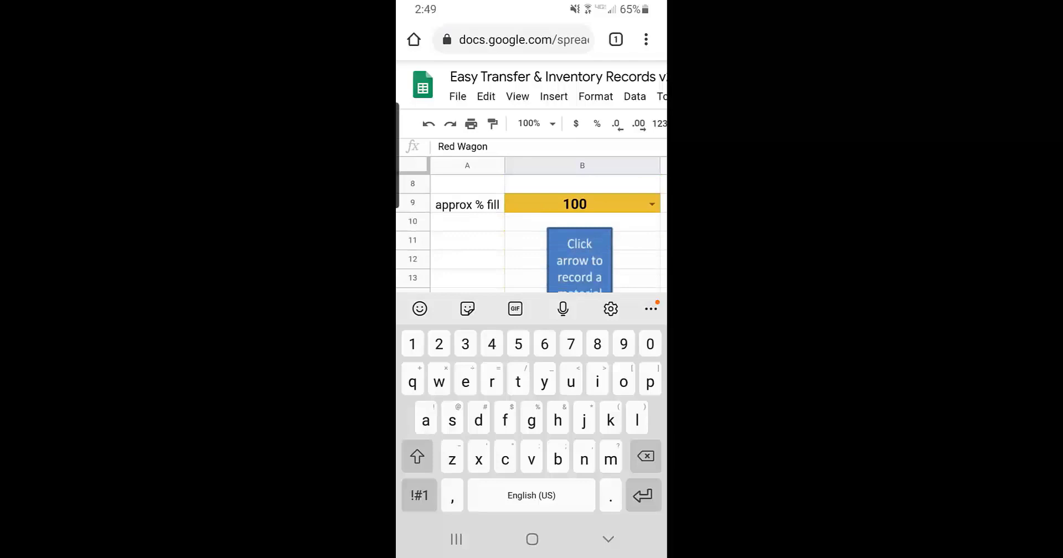
scroll("down", 3)
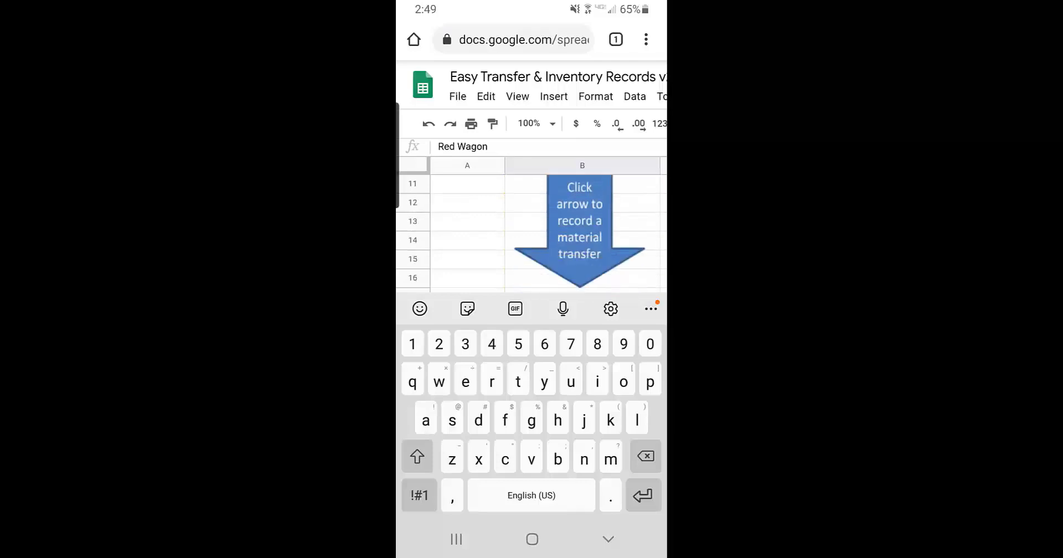
scroll("down", 3)
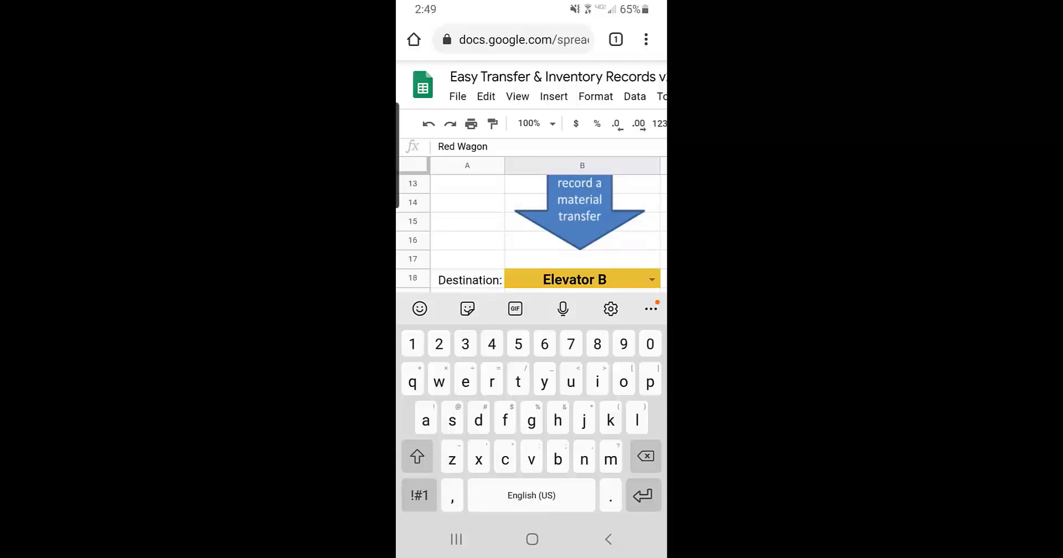
left_click(579, 217)
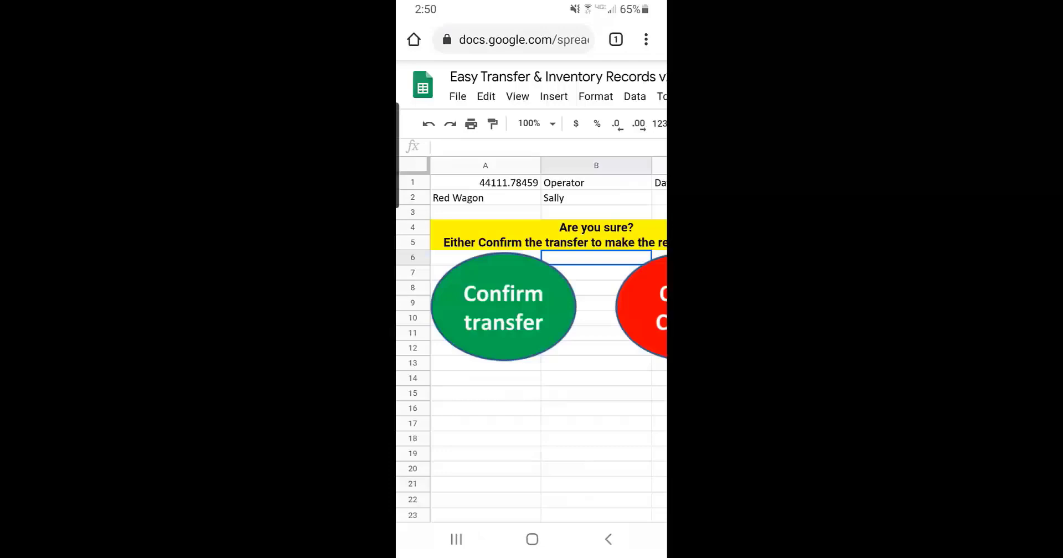
left_click(504, 307)
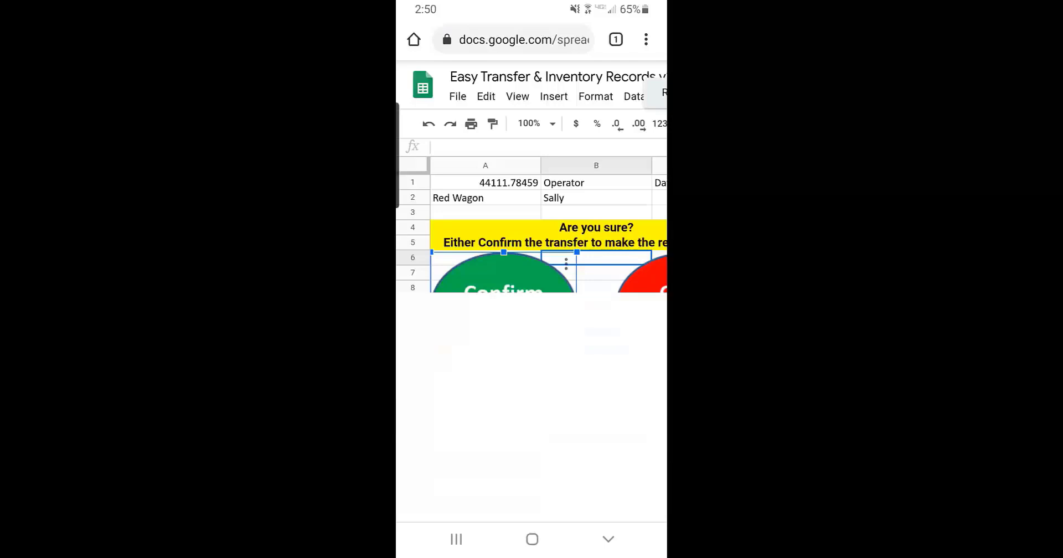
Step: Run the Confirm transfer script, updating Silo 2 to 37730 and Elevator B to 68100
left_click(504, 278)
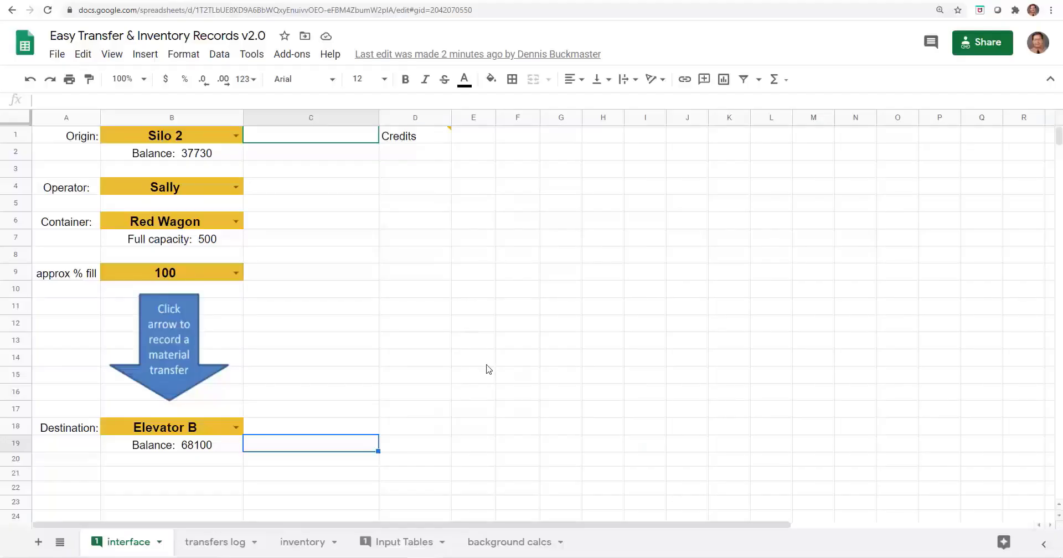
mouse_move(437, 453)
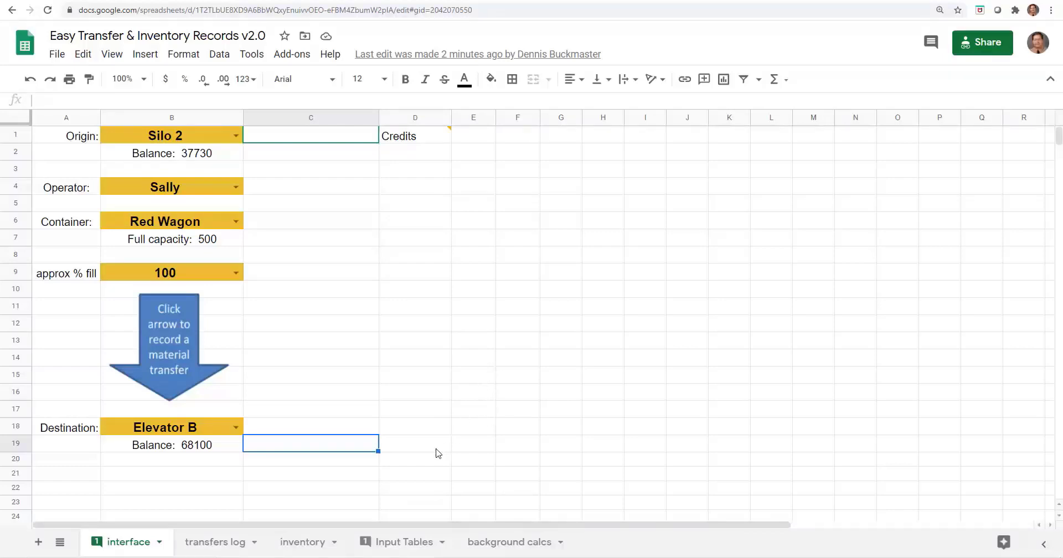
mouse_move(235, 187)
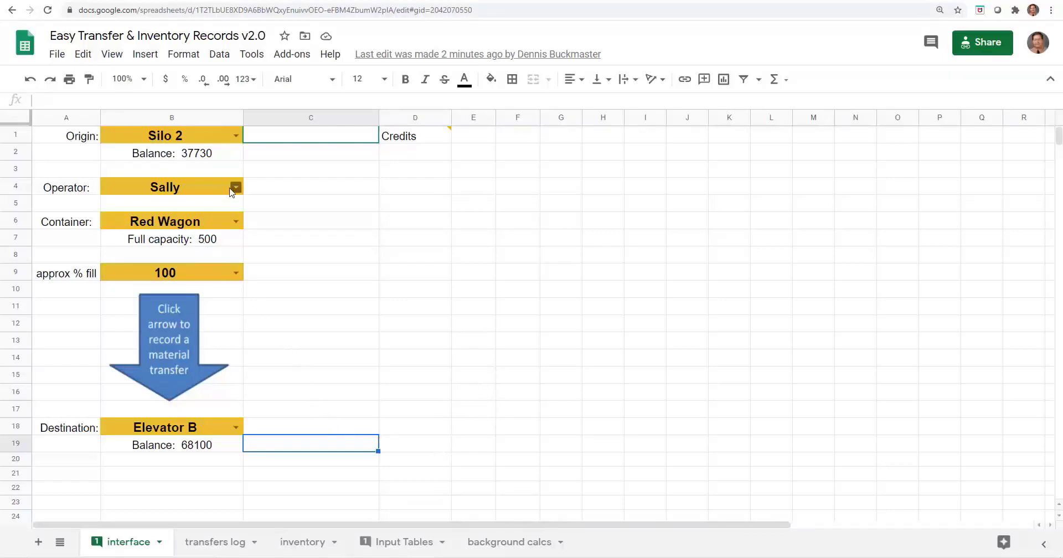
mouse_move(172, 230)
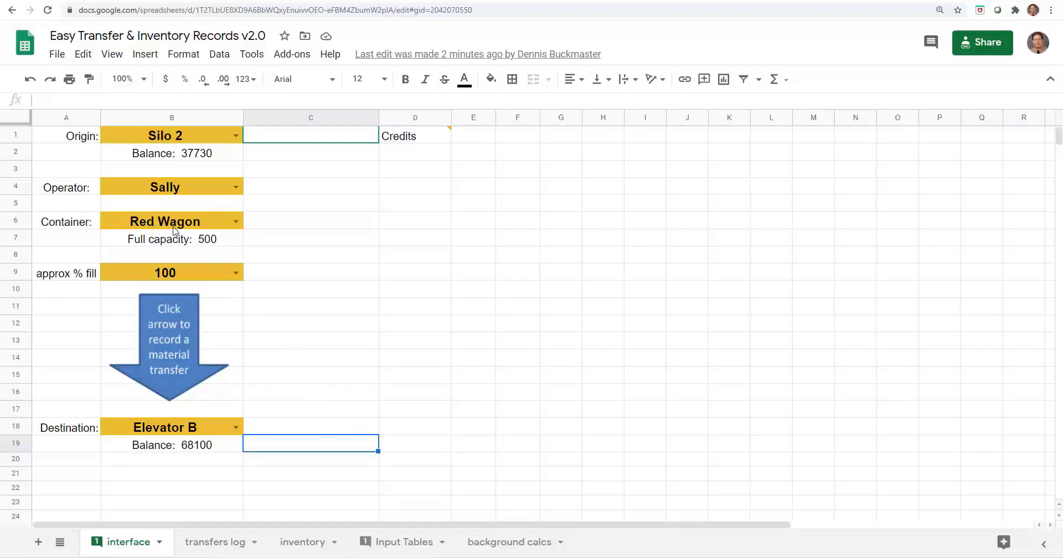
Step: On the PC, switch from the interface form to the 'transfers log' sheet
left_click(216, 542)
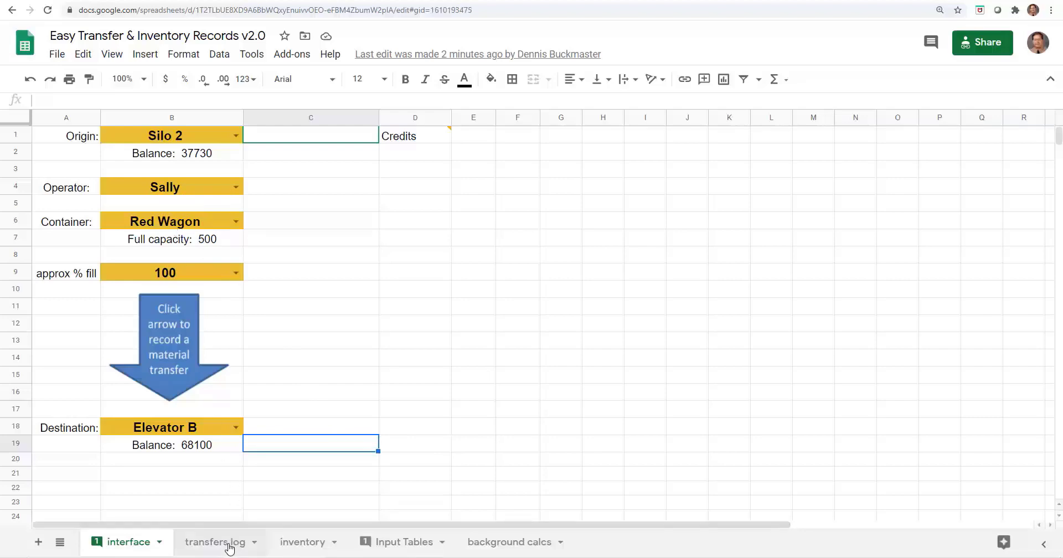
left_click(216, 542)
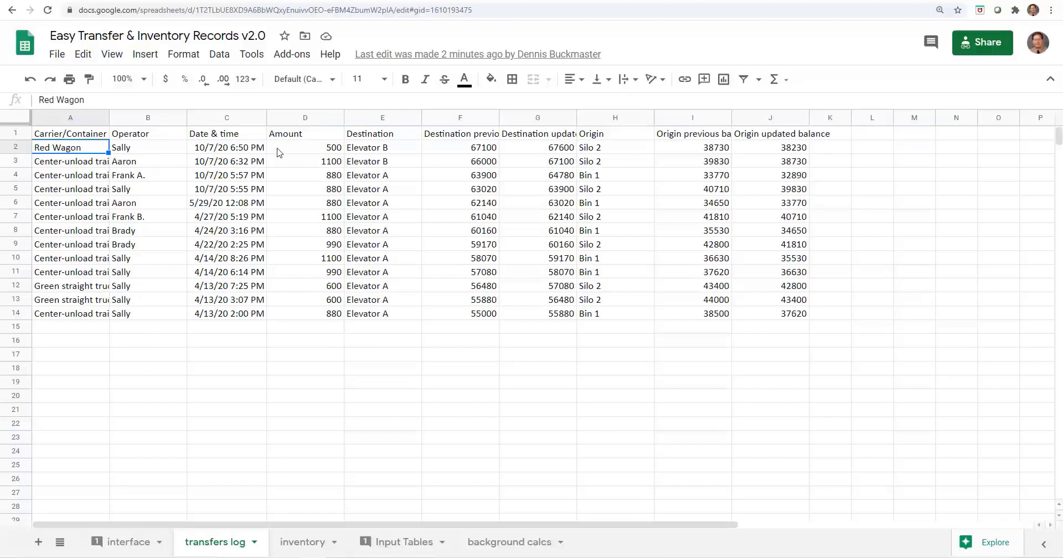
mouse_move(585, 292)
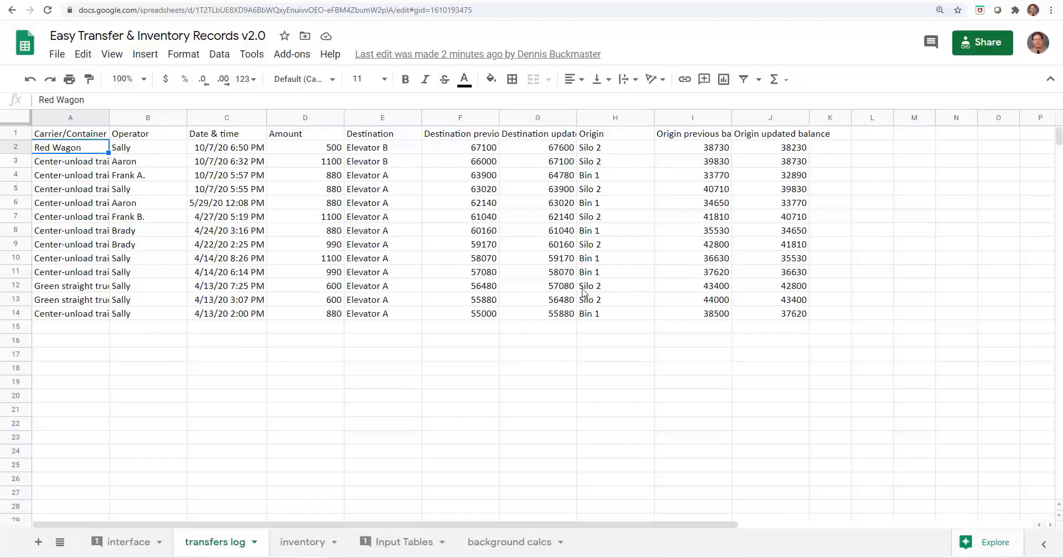
left_click(130, 542)
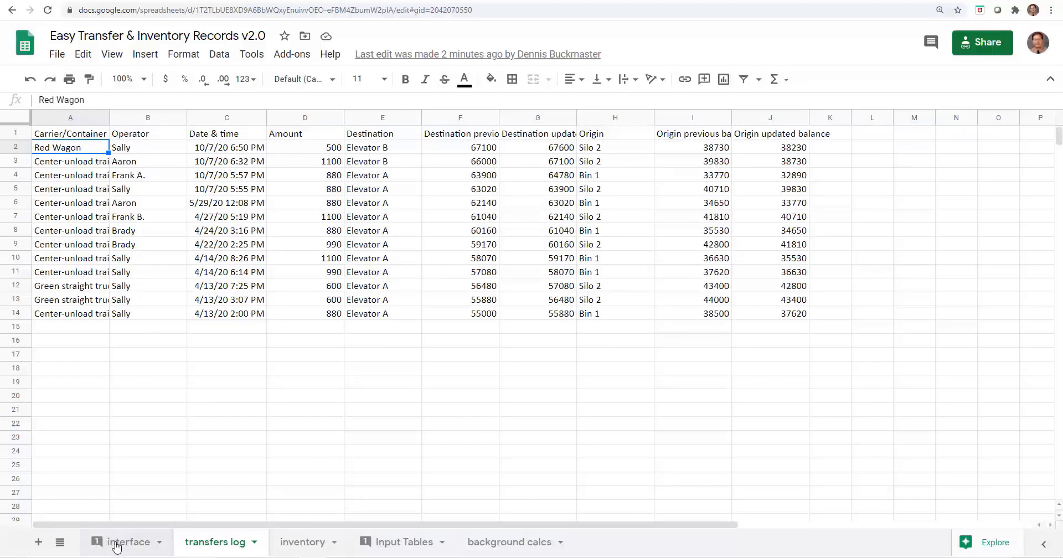
left_click(128, 542)
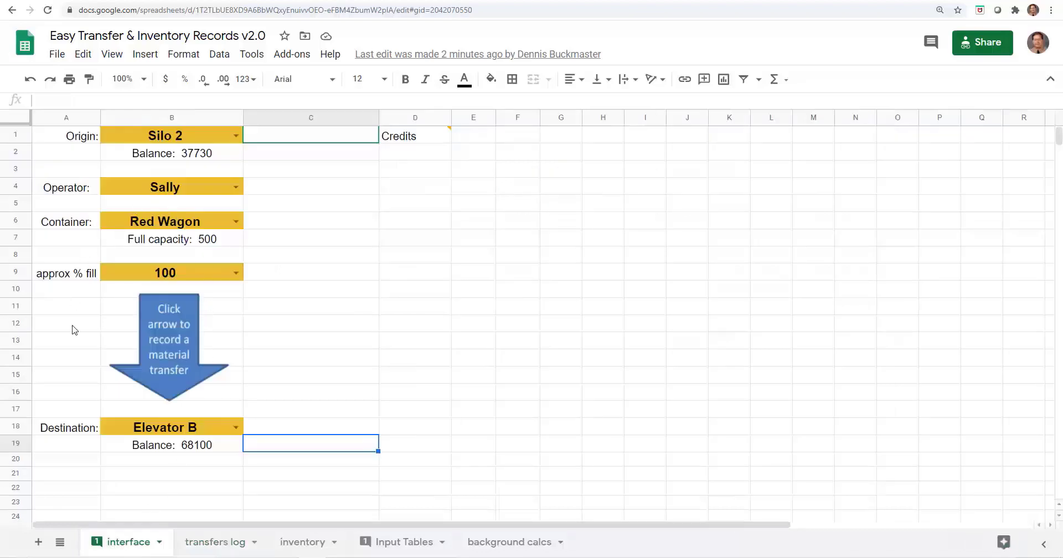
mouse_move(160, 217)
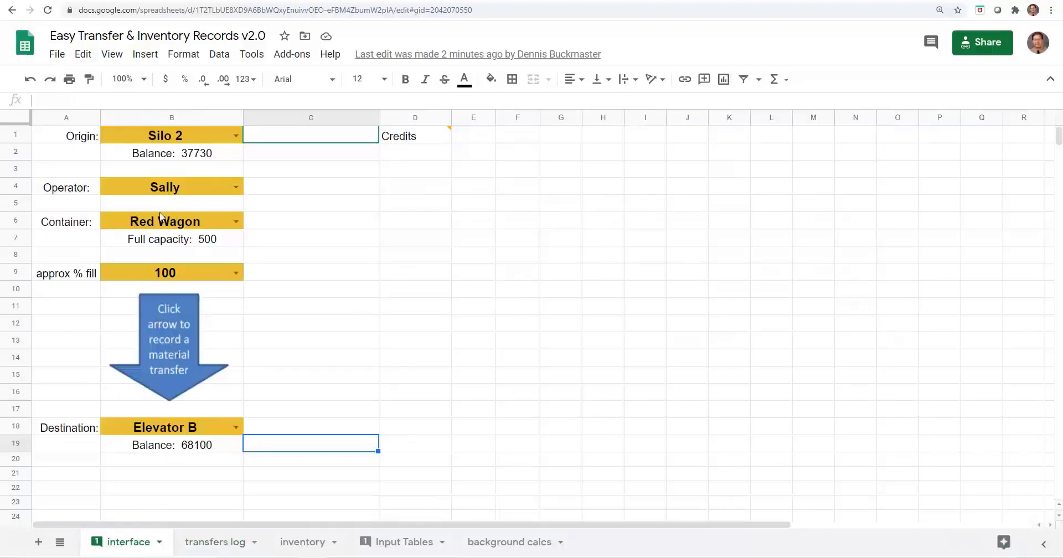